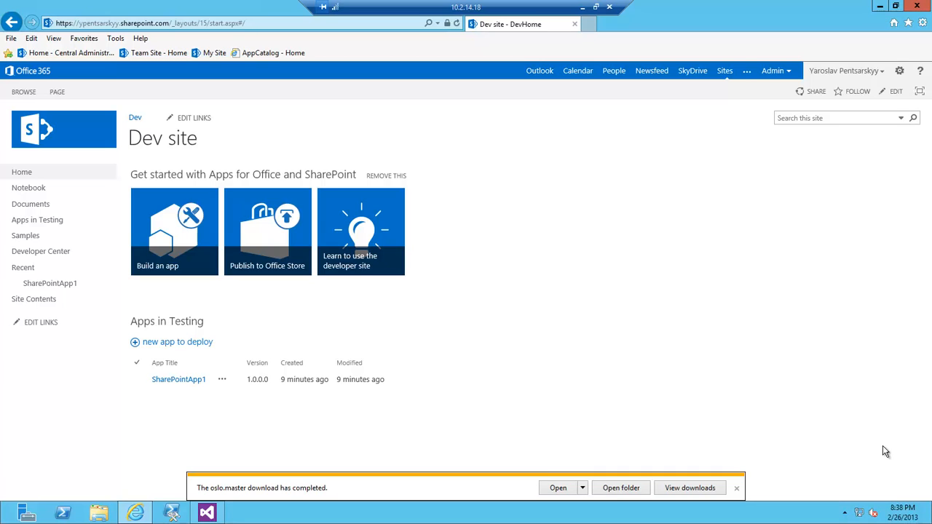
{"action": "mouse_move", "coordinate": [880, 245]}
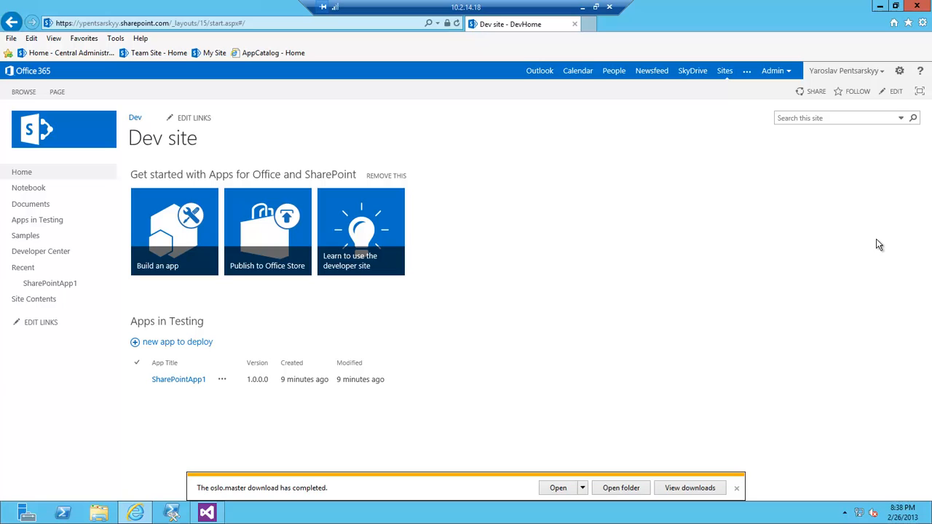
{"action": "mouse_move", "coordinate": [409, 206]}
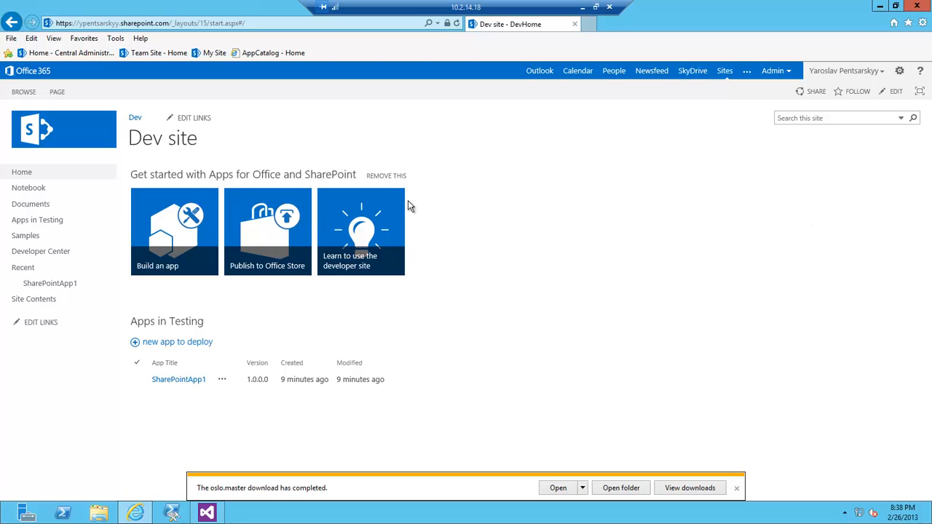
{"action": "mouse_move", "coordinate": [52, 37]}
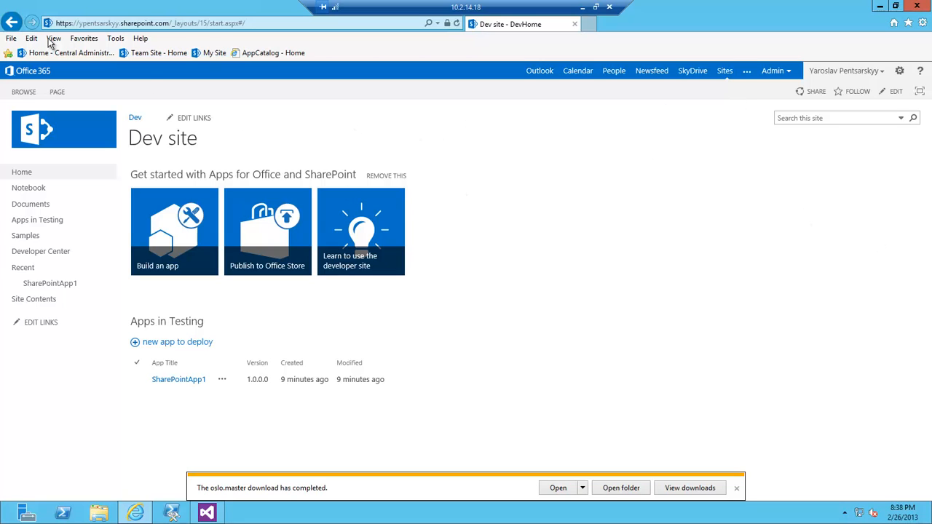
{"action": "mouse_move", "coordinate": [114, 26]}
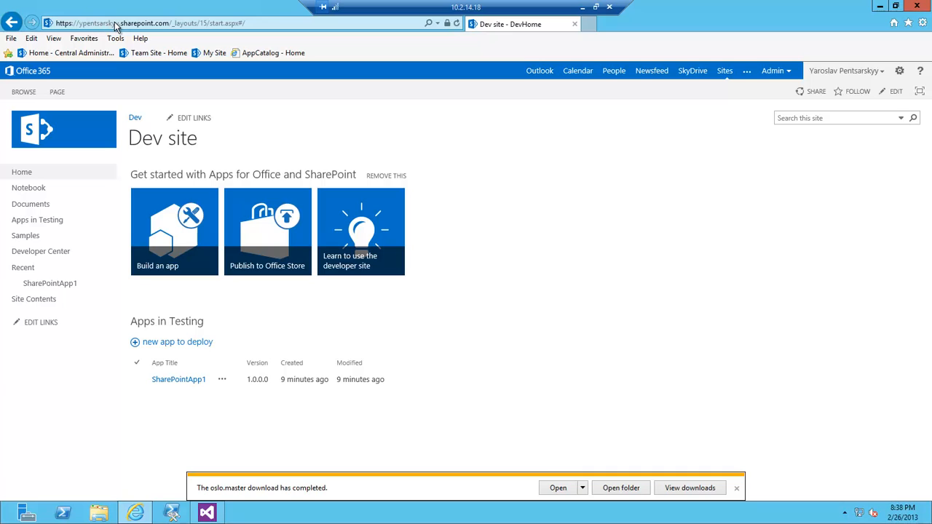
{"action": "mouse_move", "coordinate": [365, 87]}
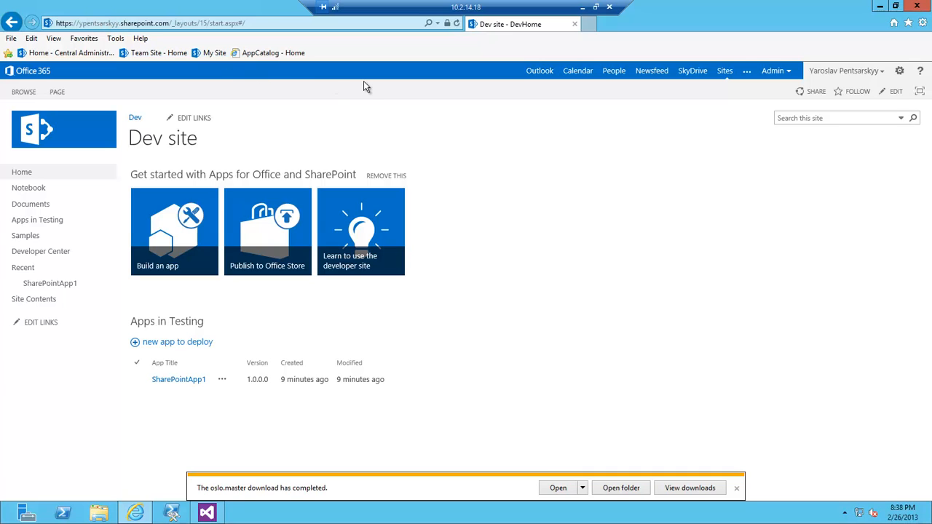
{"action": "mouse_move", "coordinate": [153, 24]}
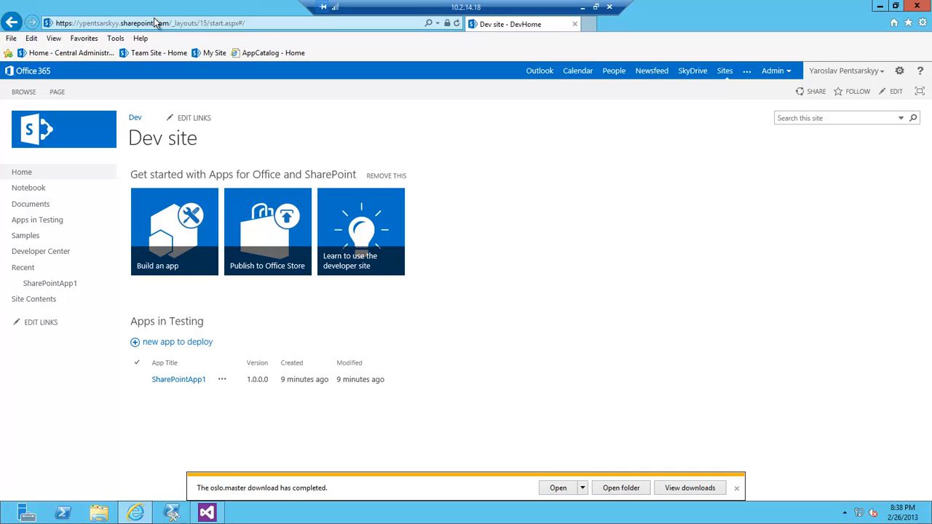
{"action": "mouse_move", "coordinate": [182, 29]}
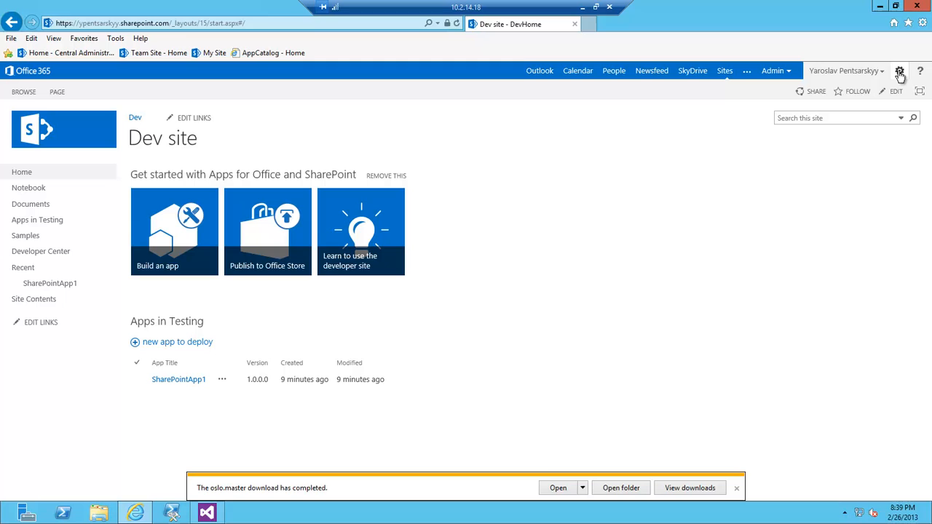
Go to the Dev site's Site Settings and choose Master pages under Web Designer Galleries
{"action": "left_click", "coordinate": [900, 70]}
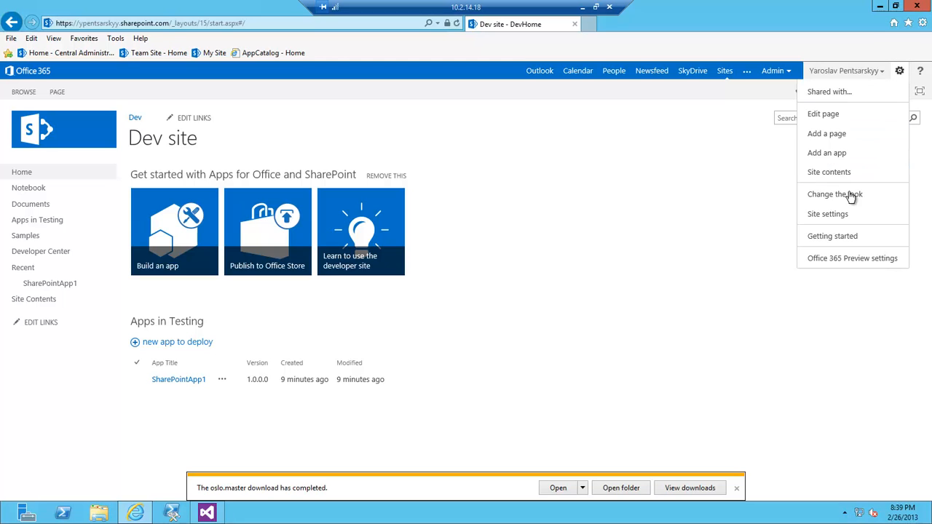
{"action": "left_click", "coordinate": [827, 213]}
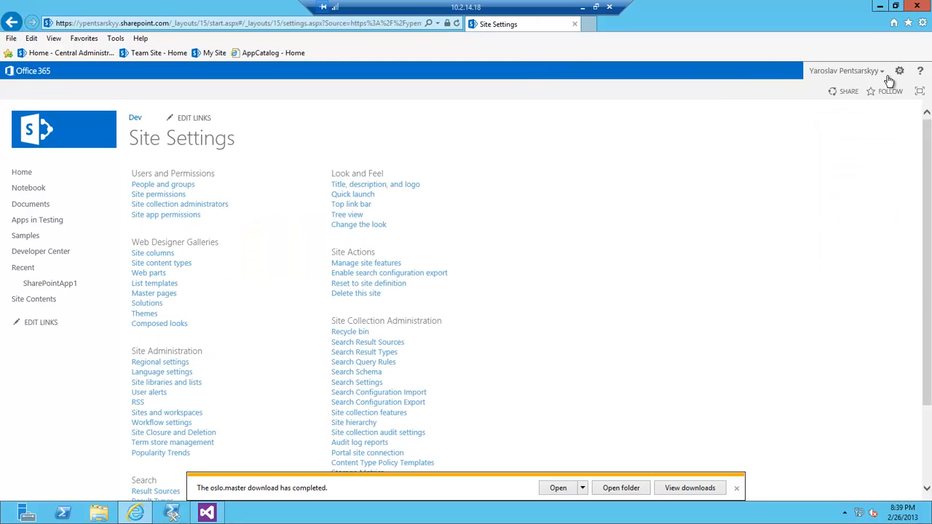
{"action": "left_click", "coordinate": [900, 70]}
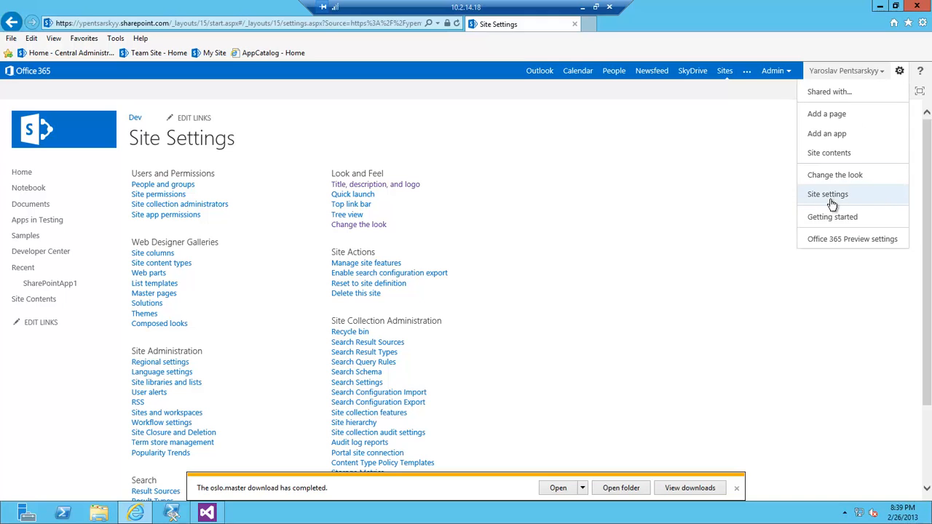
{"action": "mouse_move", "coordinate": [154, 293]}
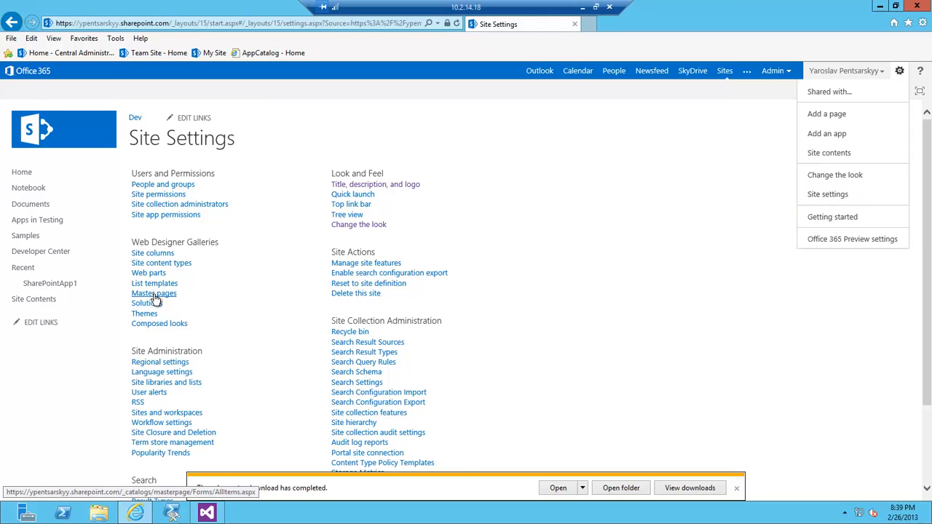
{"action": "left_click", "coordinate": [154, 293]}
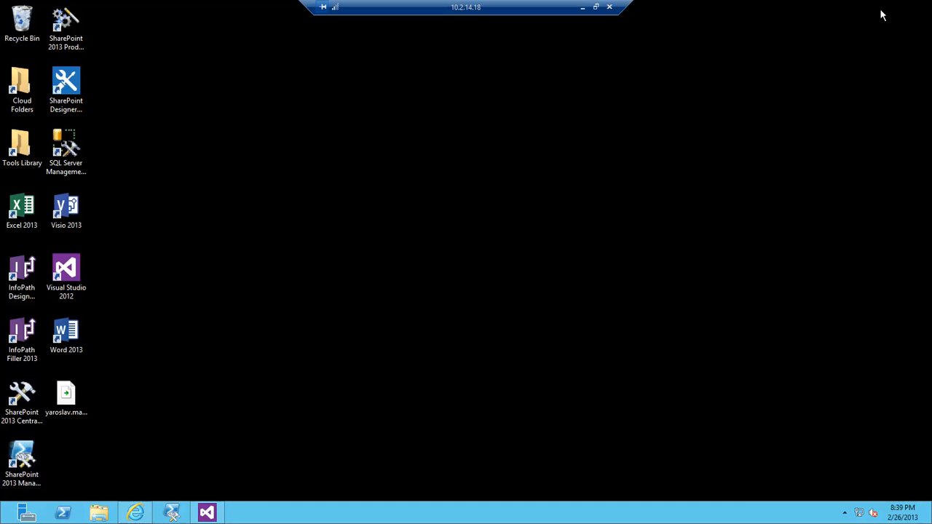
{"action": "left_click", "coordinate": [66, 396]}
{"action": "type", "text": "yaroslav"}
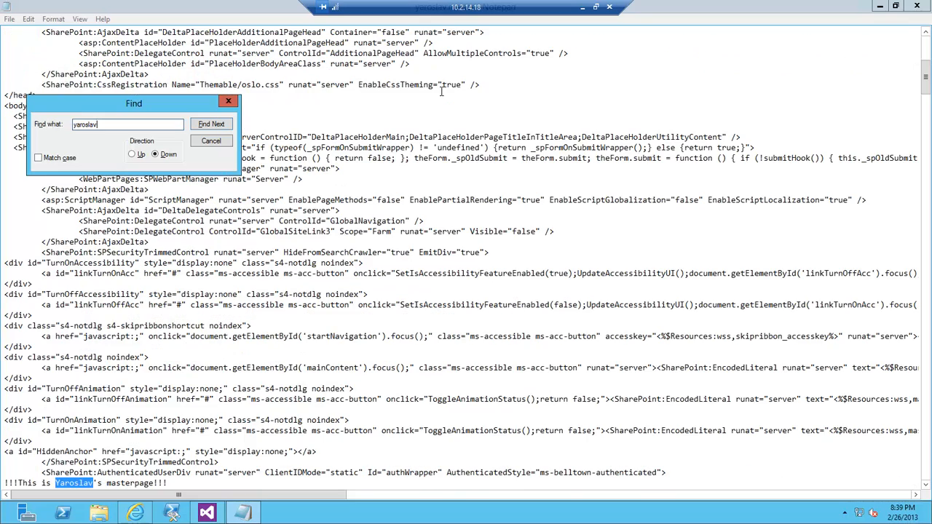
{"action": "left_click", "coordinate": [211, 140]}
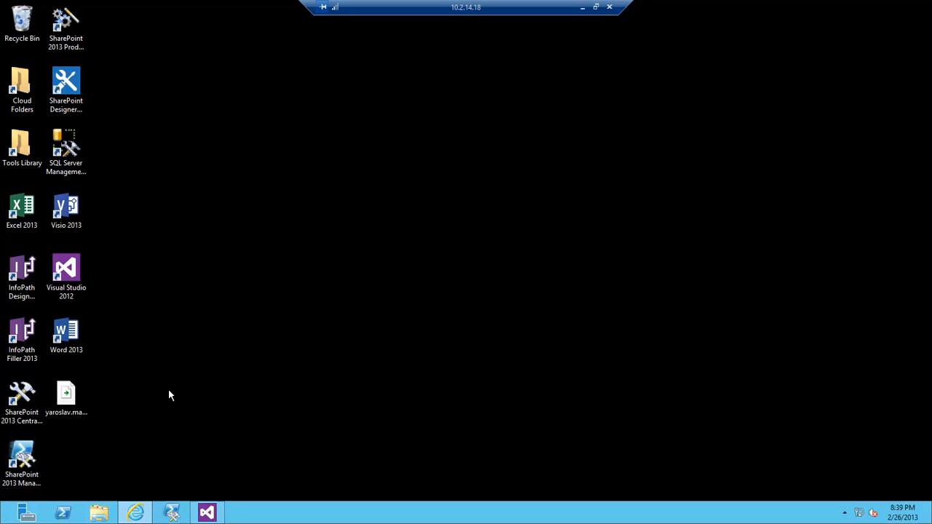
Start Visual Studio 2012 and create SharePointApp2 as a SharePoint-hosted App for SharePoint 2013
{"action": "double_click", "coordinate": [67, 275]}
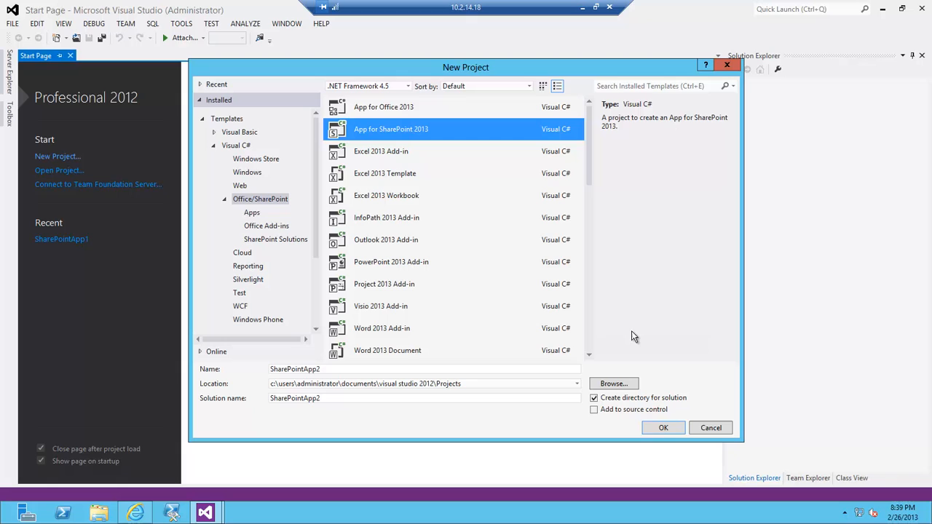
{"action": "left_click", "coordinate": [663, 428]}
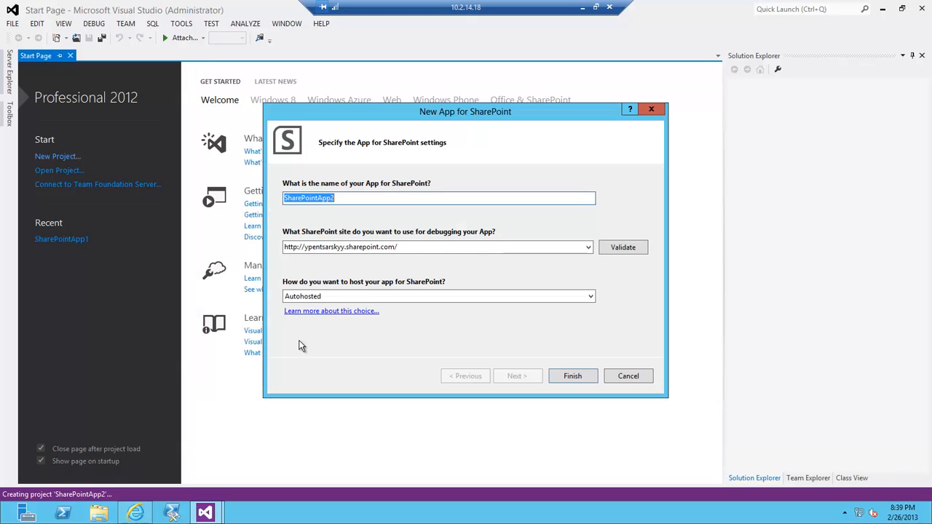
{"action": "mouse_move", "coordinate": [399, 233]}
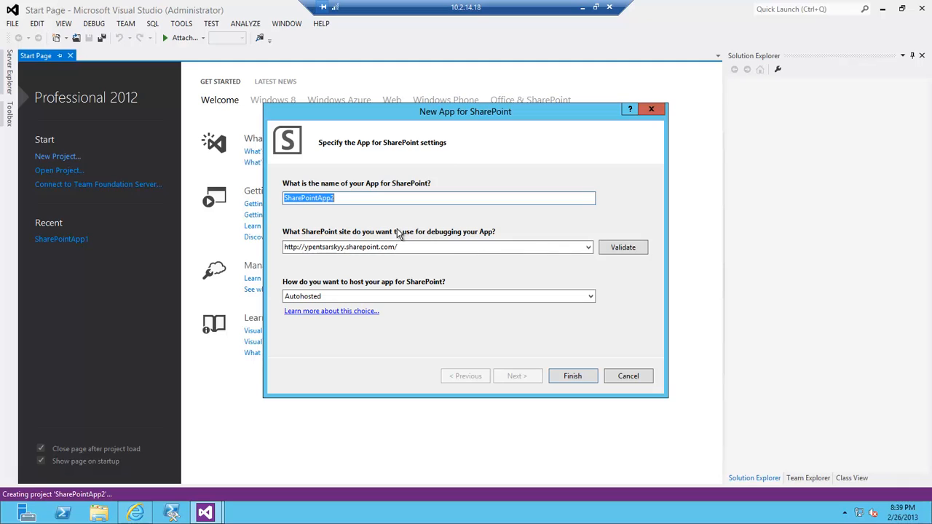
{"action": "mouse_move", "coordinate": [271, 154]}
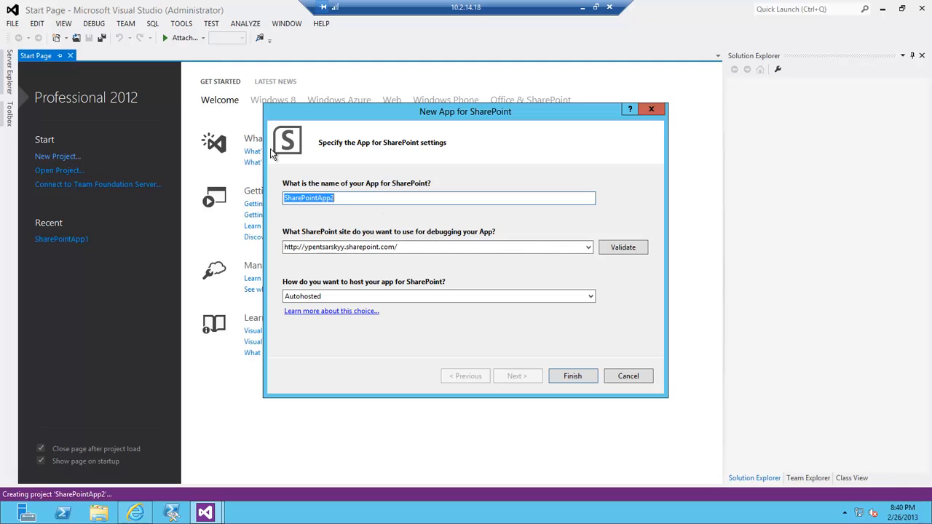
{"action": "mouse_move", "coordinate": [381, 230]}
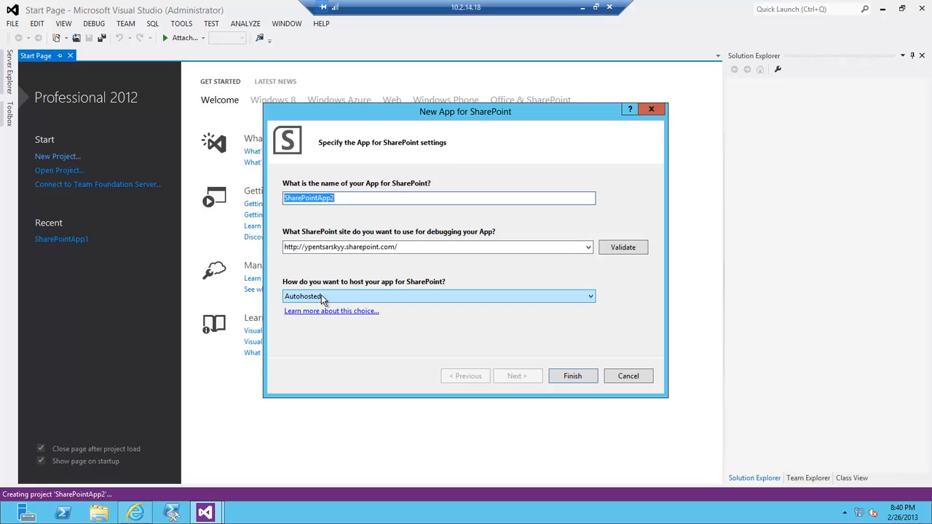
{"action": "left_click", "coordinate": [439, 296]}
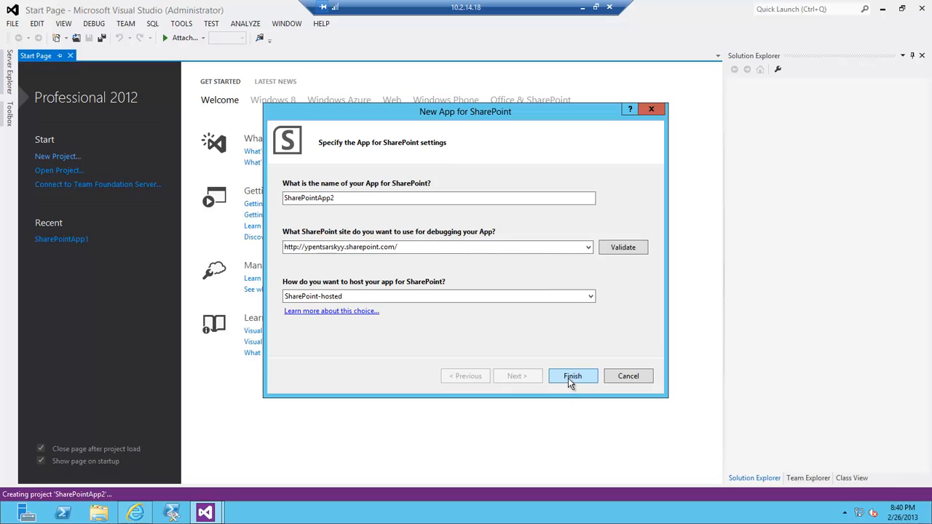
{"action": "left_click", "coordinate": [572, 376]}
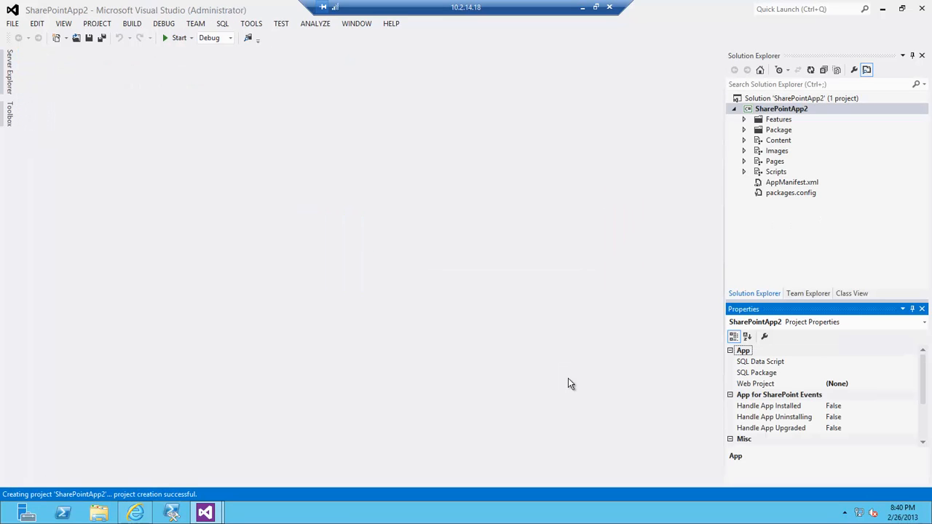
{"action": "left_click", "coordinate": [792, 182]}
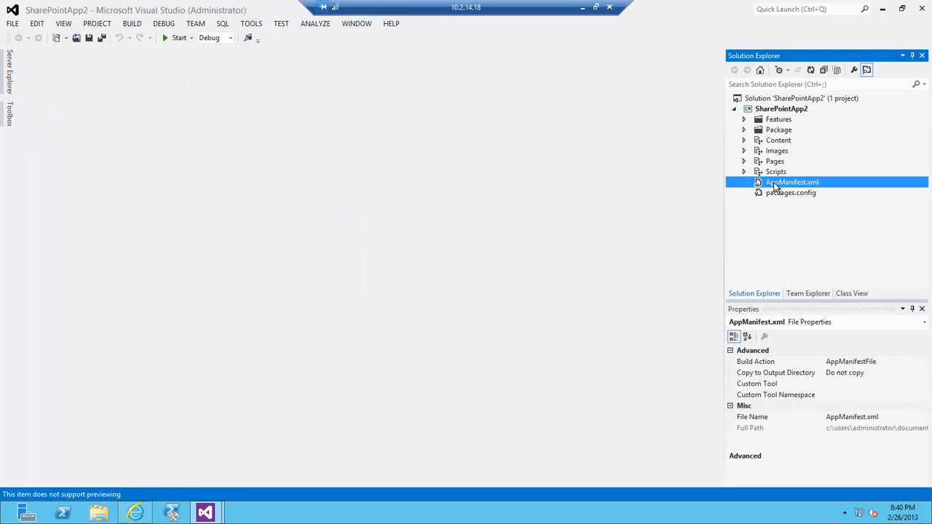
{"action": "double_click", "coordinate": [792, 182]}
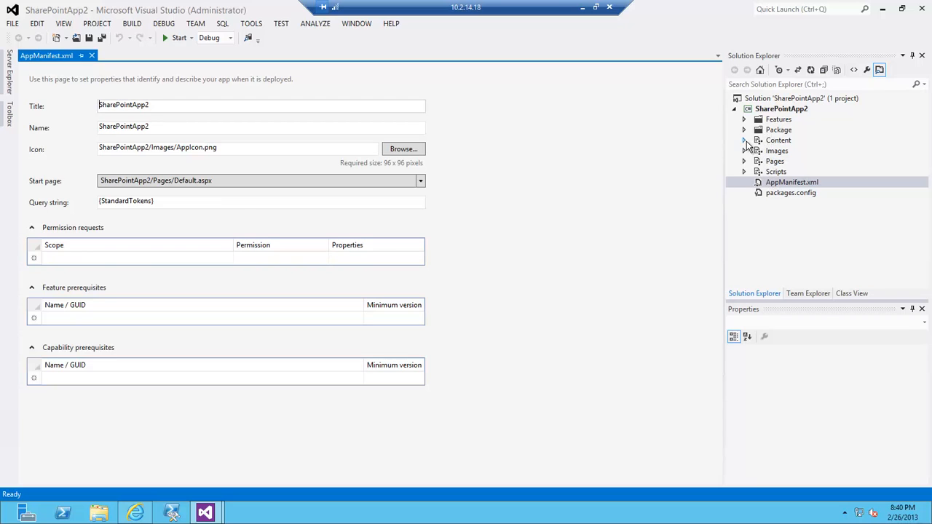
{"action": "left_click", "coordinate": [792, 182]}
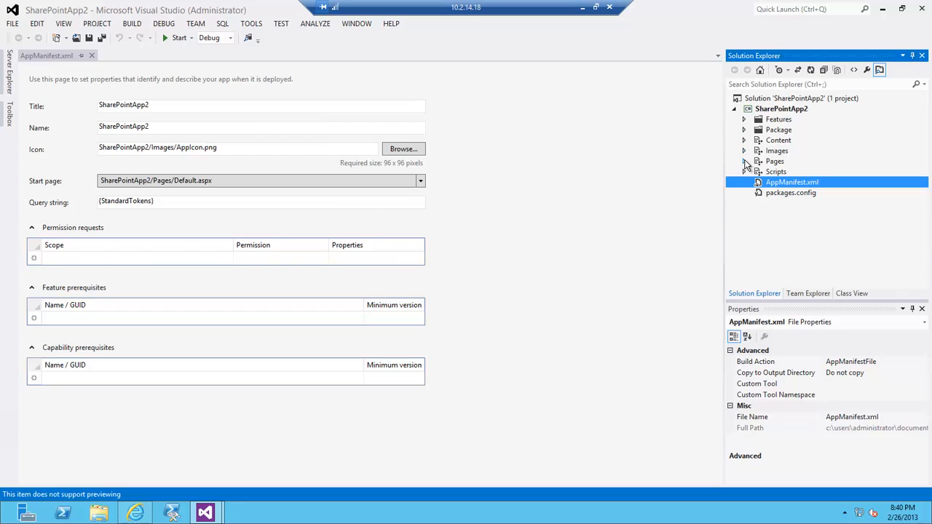
{"action": "left_click", "coordinate": [746, 160]}
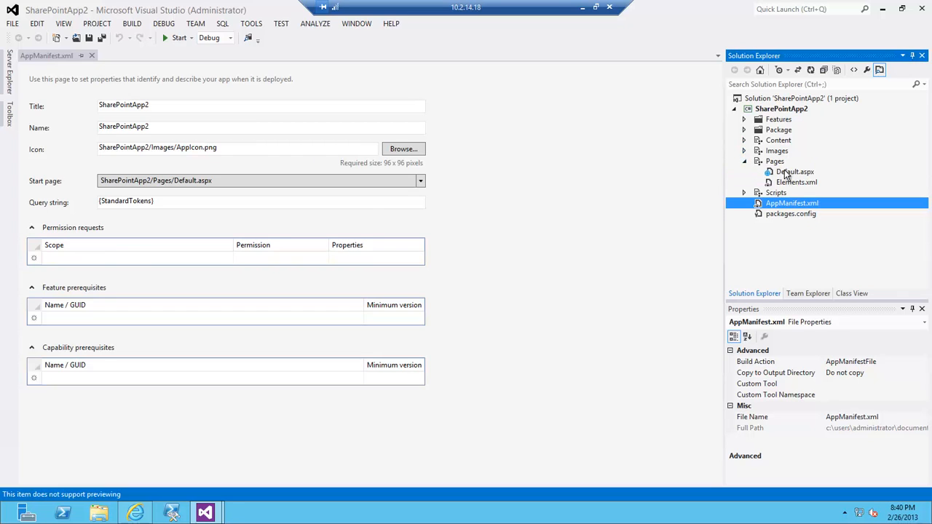
{"action": "left_click", "coordinate": [745, 160]}
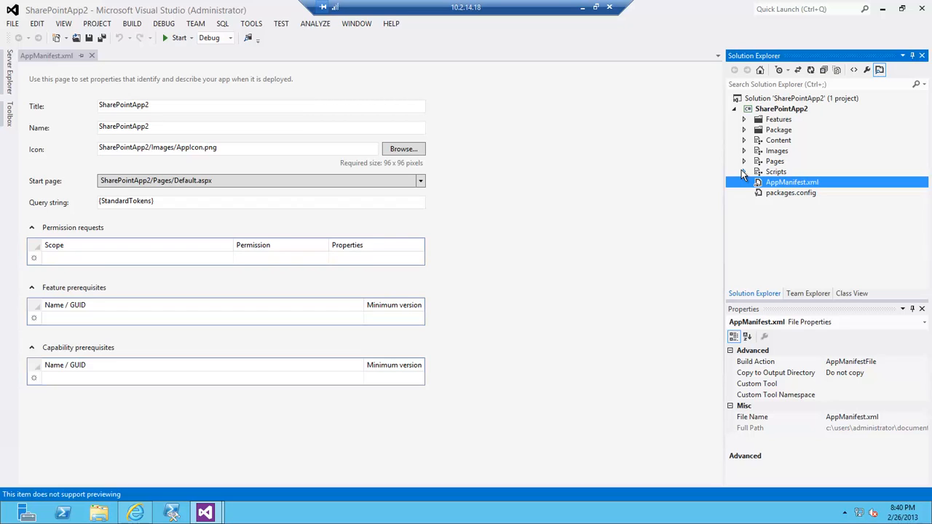
{"action": "mouse_move", "coordinate": [780, 143]}
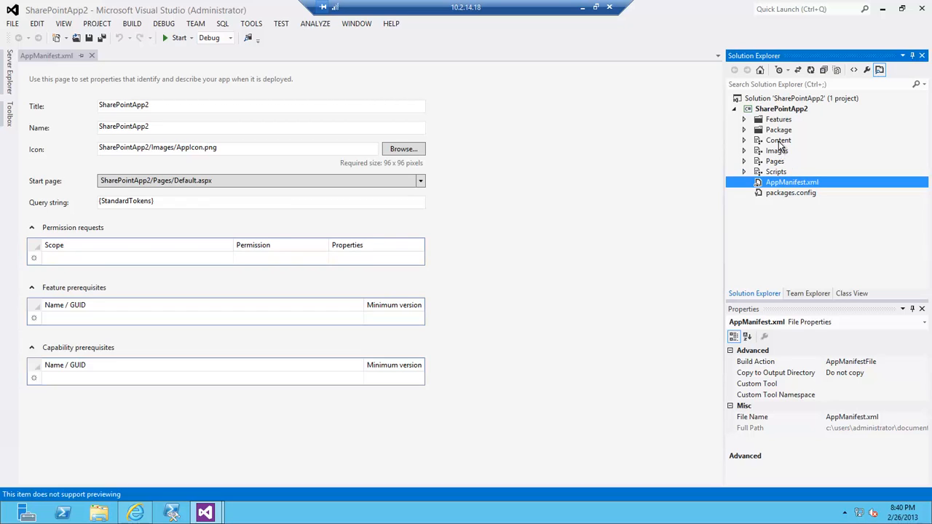
{"action": "mouse_move", "coordinate": [764, 157]}
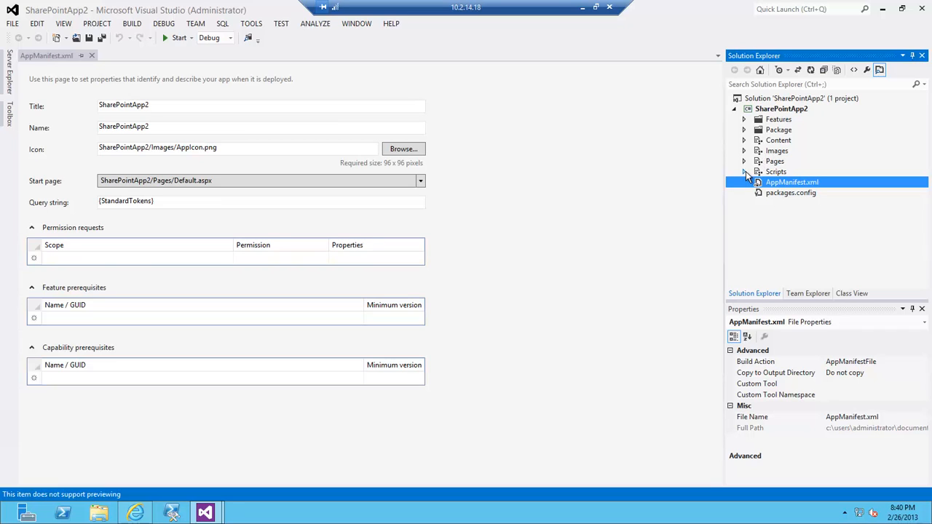
{"action": "left_click", "coordinate": [746, 172]}
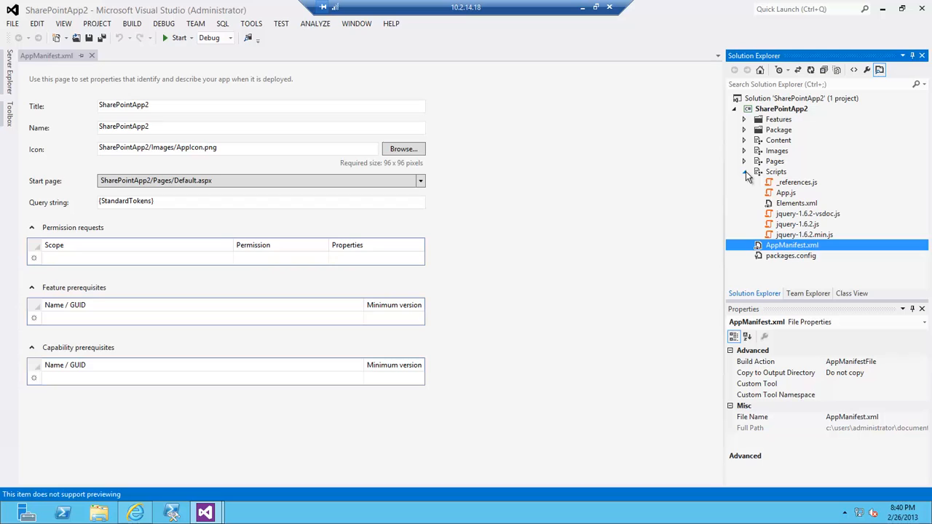
{"action": "left_click", "coordinate": [746, 172]}
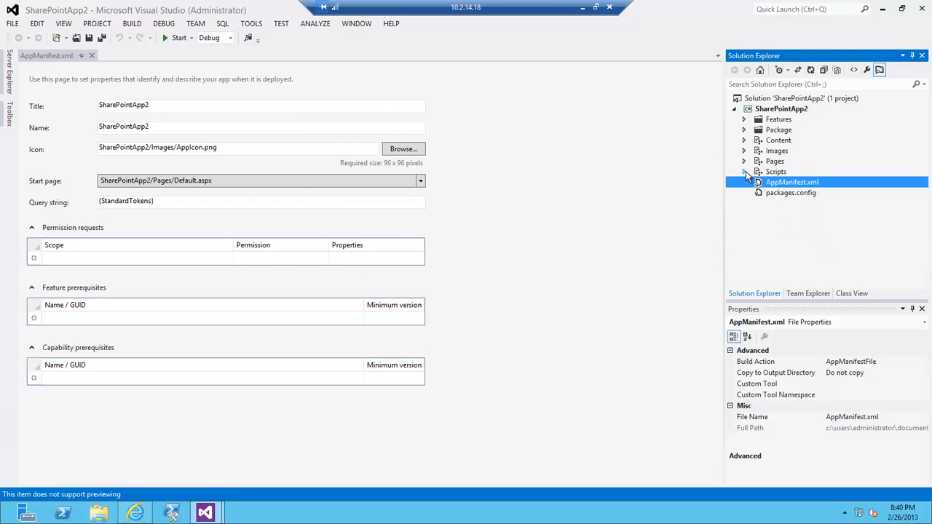
Add a new SharePoint Module item named MasterPages to SharePointApp2
{"action": "right_click", "coordinate": [780, 108]}
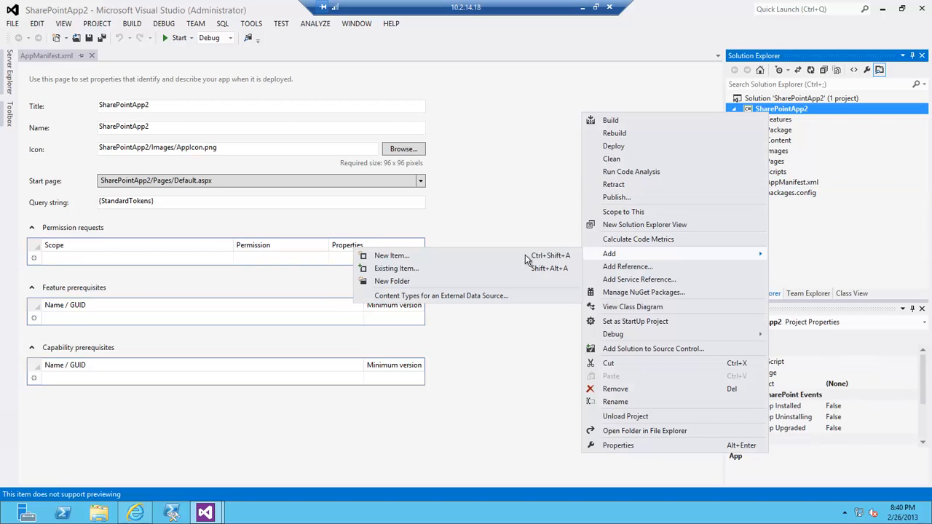
{"action": "left_click", "coordinate": [392, 255]}
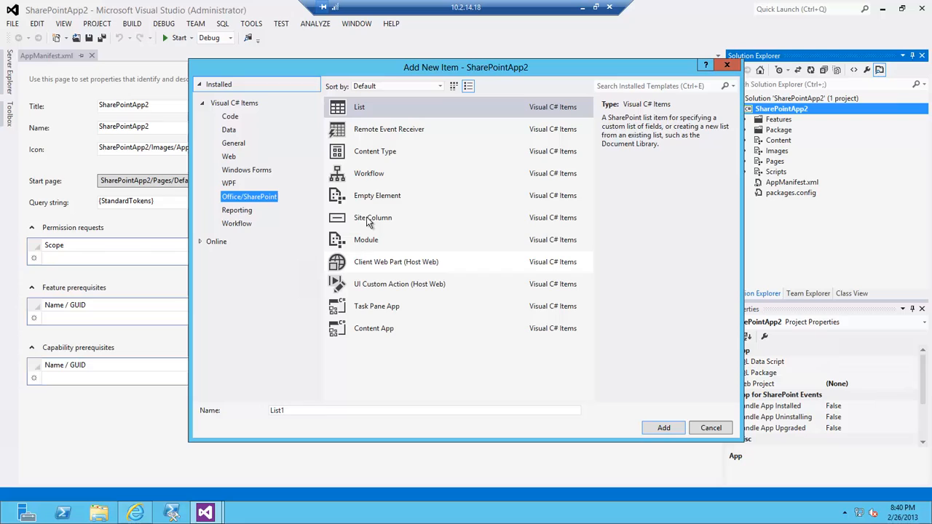
{"action": "left_click", "coordinate": [366, 239]}
{"action": "type", "text": "Master"}
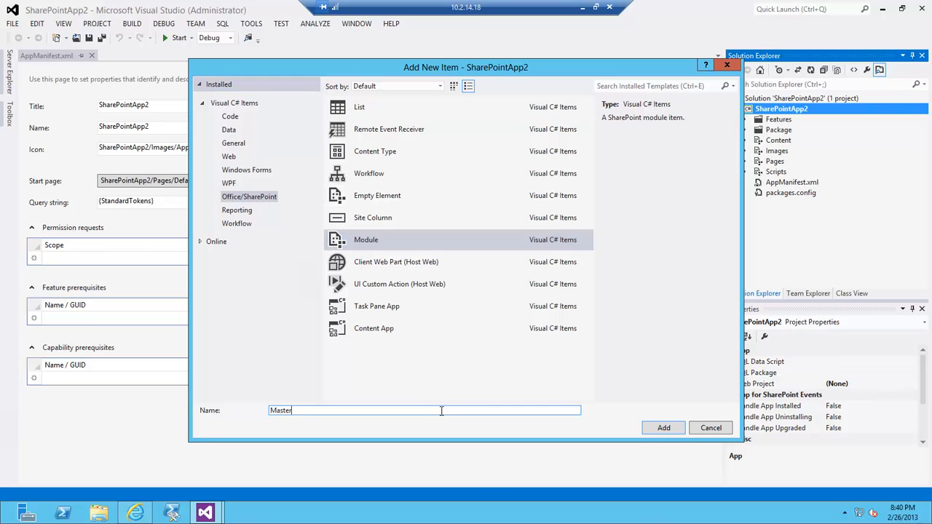
{"action": "type", "text": "Pages"}
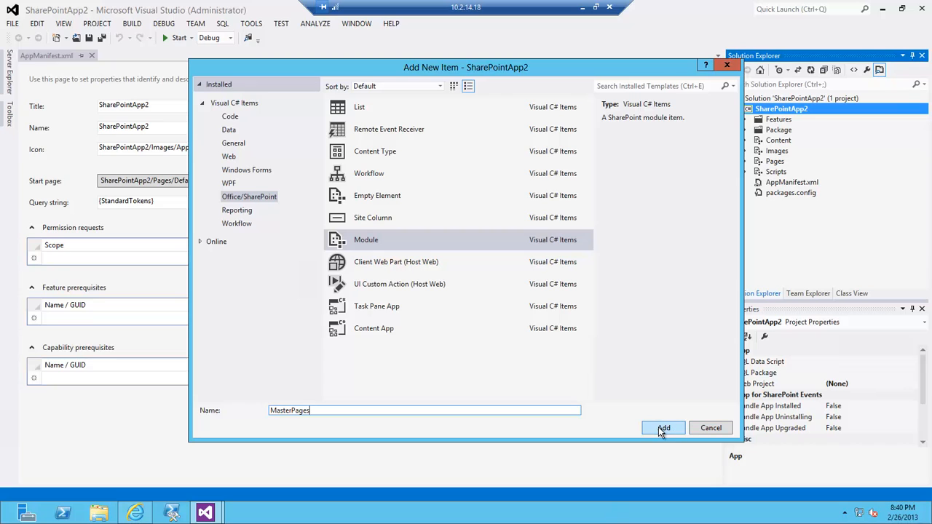
{"action": "left_click", "coordinate": [662, 428]}
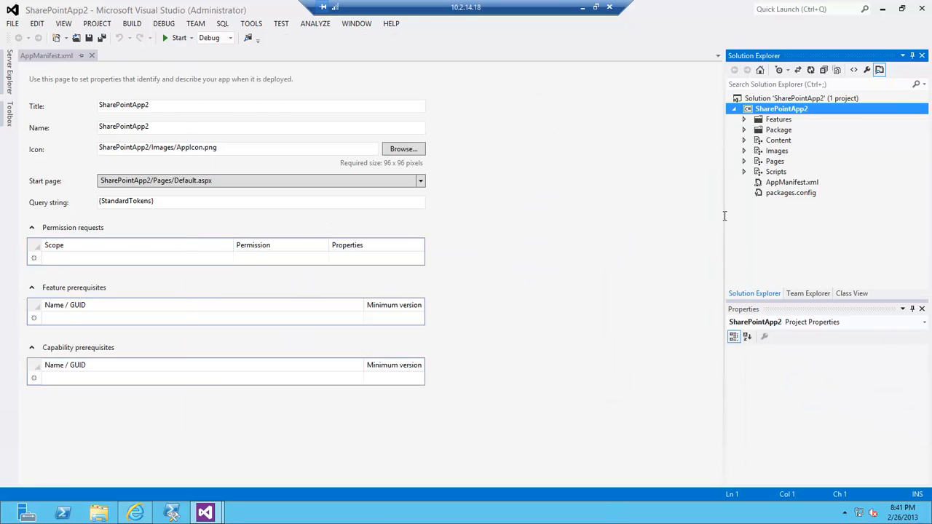
Drop the Sample.txt placeholder and add yaroslav.master from the Desktop into MasterPages
{"action": "double_click", "coordinate": [792, 182]}
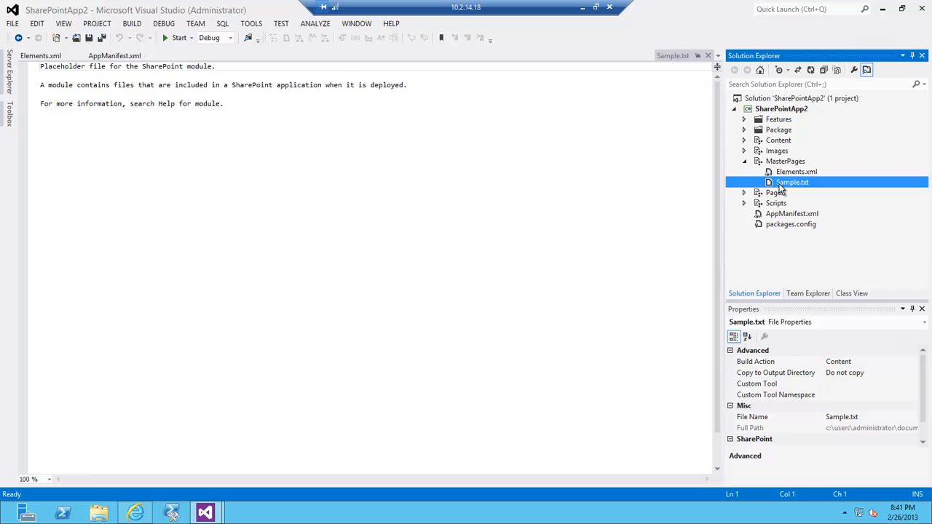
{"action": "mouse_move", "coordinate": [862, 153]}
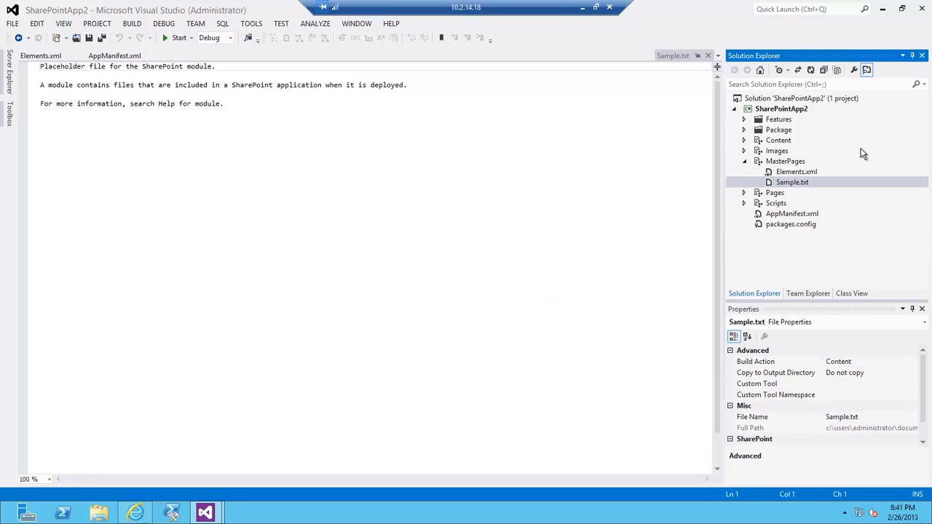
{"action": "right_click", "coordinate": [785, 161]}
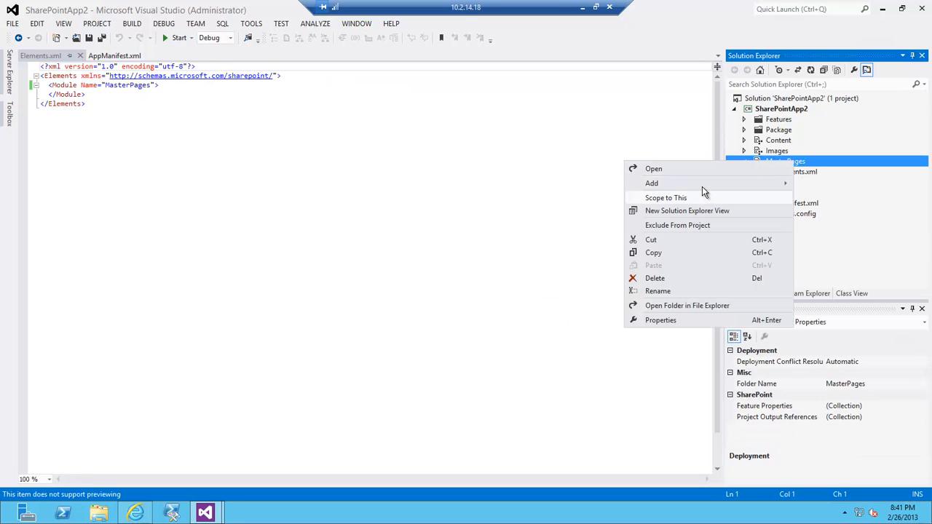
{"action": "left_click", "coordinate": [653, 183]}
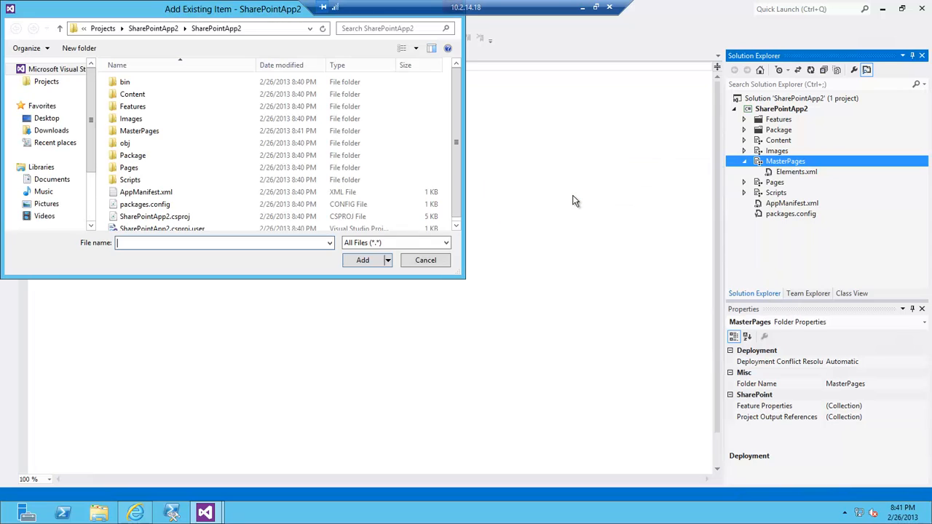
{"action": "mouse_move", "coordinate": [131, 140]}
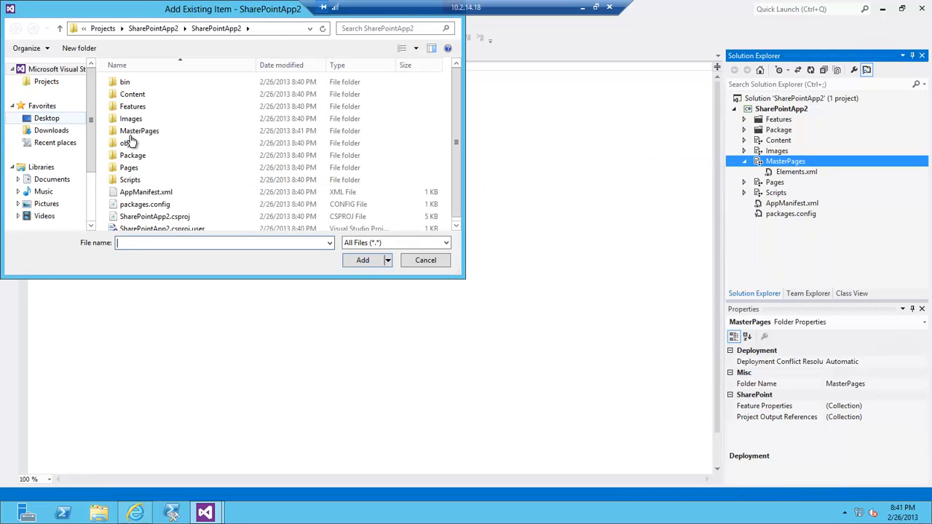
{"action": "left_click", "coordinate": [46, 118]}
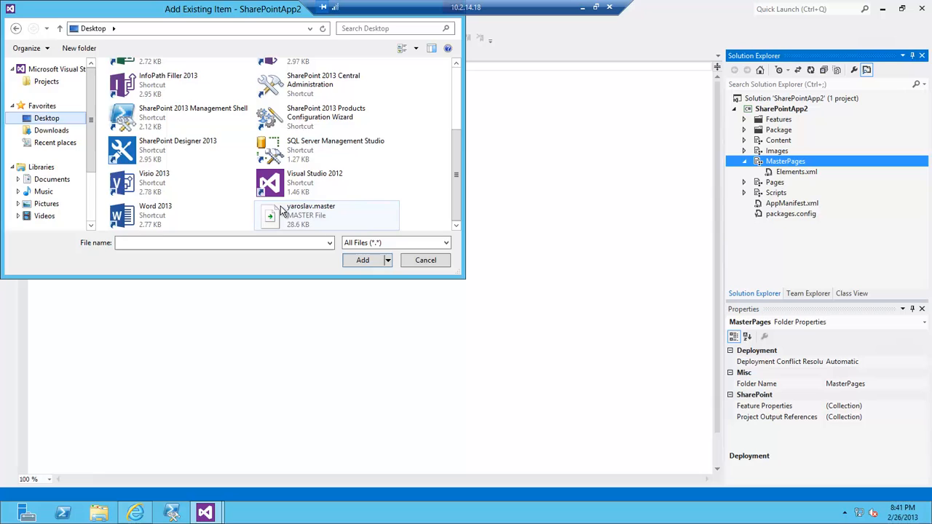
{"action": "left_click", "coordinate": [363, 259]}
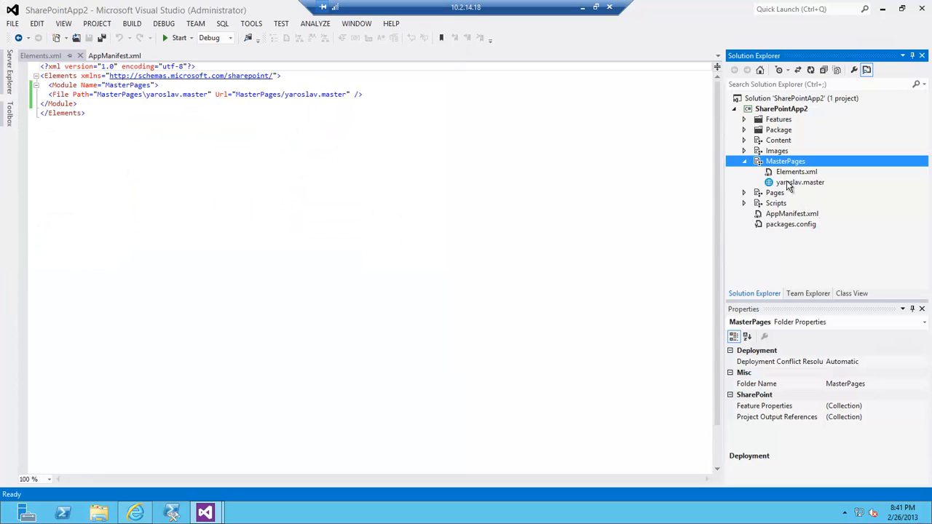
View the MasterPages module's Elements.xml listing yaroslav.master
{"action": "left_click", "coordinate": [797, 172]}
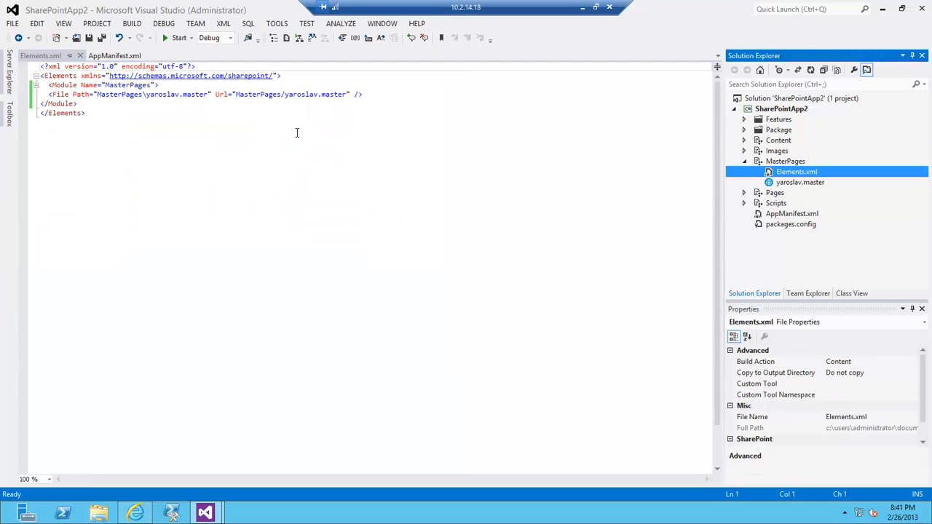
{"action": "double_click", "coordinate": [119, 93]}
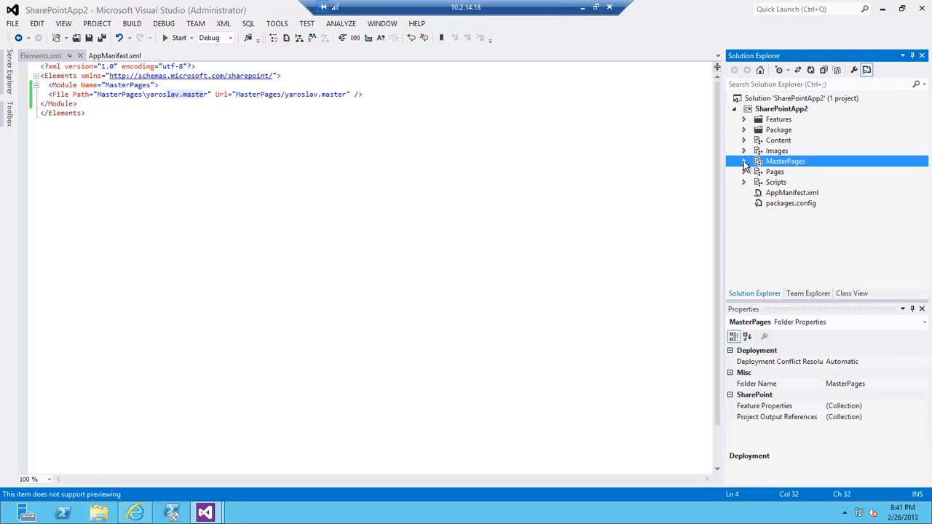
{"action": "mouse_move", "coordinate": [784, 201]}
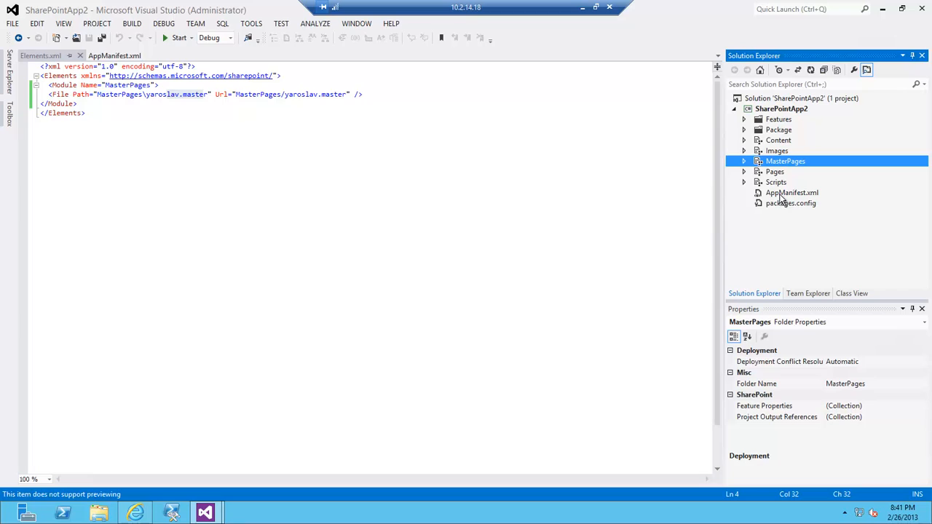
{"action": "mouse_move", "coordinate": [750, 188]}
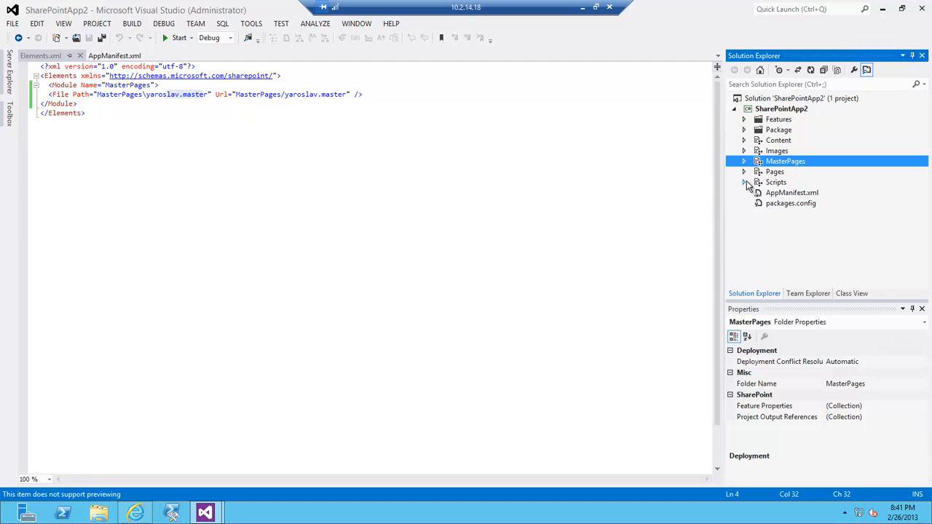
Expand the Scripts folder and bring up App.js in the editor
{"action": "left_click", "coordinate": [745, 182]}
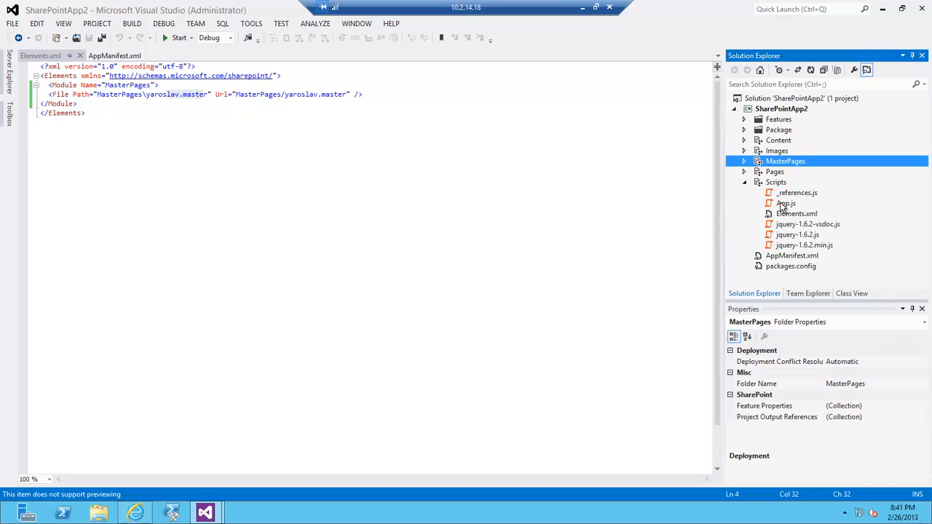
{"action": "double_click", "coordinate": [787, 204]}
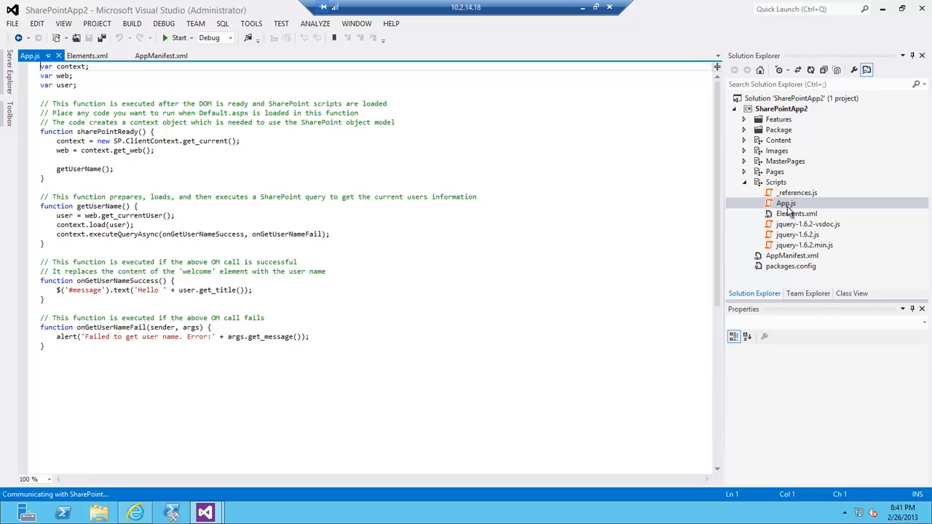
Bring up Default.aspx from Pages and review its DOCUMENT properties, including MasterPageFile
{"action": "left_click", "coordinate": [786, 224]}
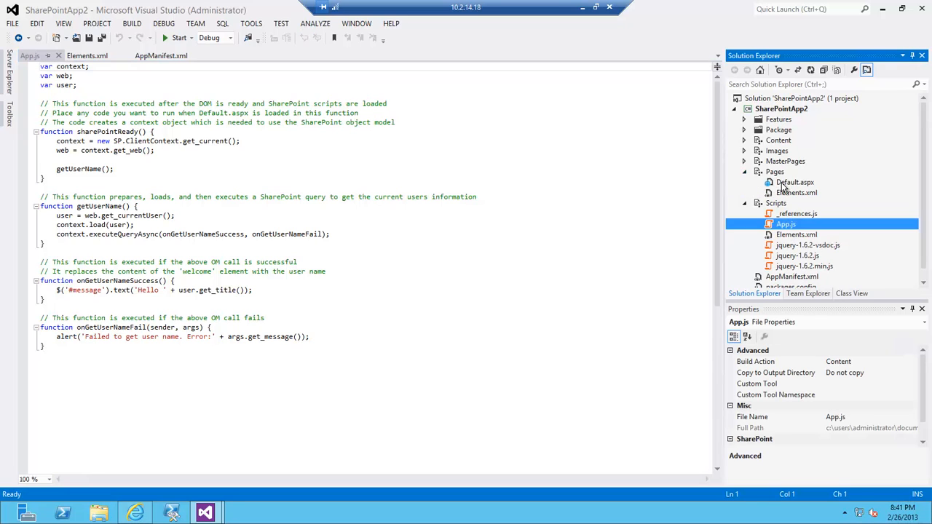
{"action": "double_click", "coordinate": [795, 182]}
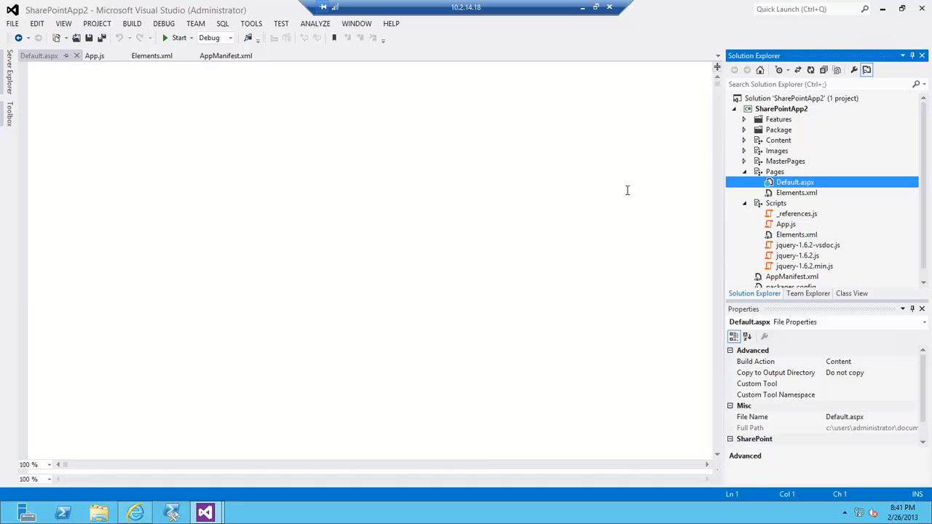
{"action": "double_click", "coordinate": [796, 182]}
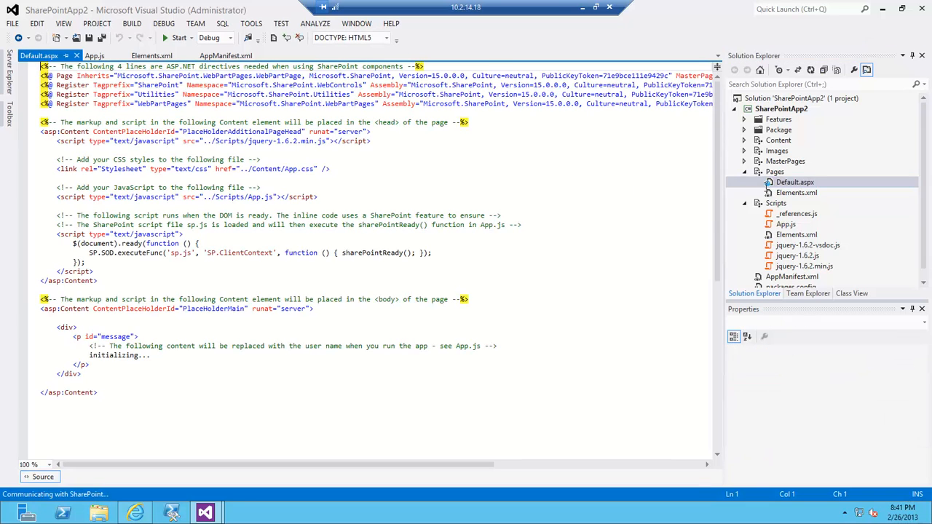
{"action": "left_click", "coordinate": [178, 38]}
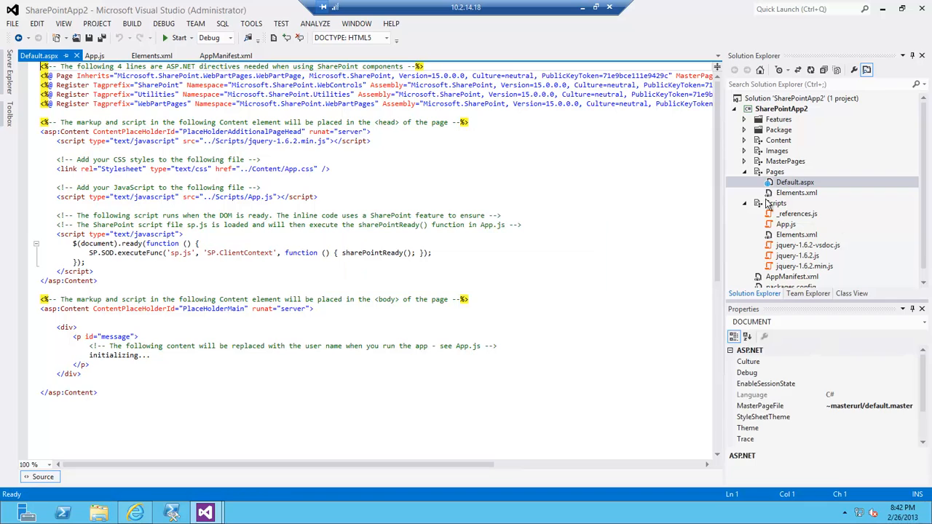
{"action": "mouse_move", "coordinate": [775, 230]}
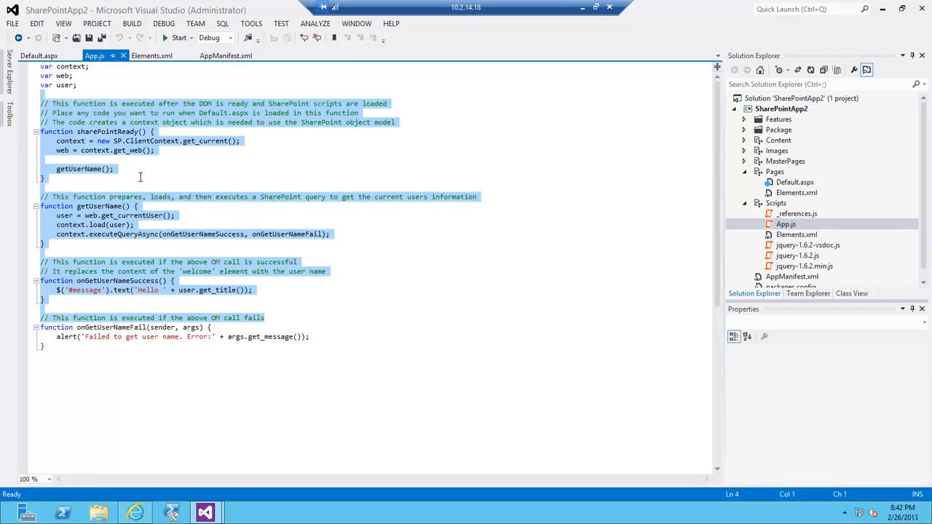
Copy the updateMaster script from SharePointApp1 and paste it into SharePointApp2's App.js
{"action": "left_click", "coordinate": [262, 337]}
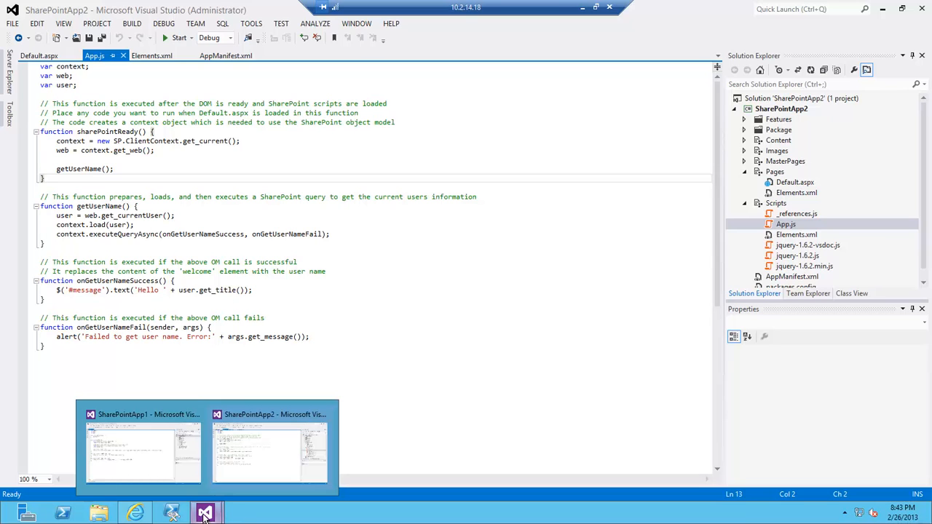
{"action": "left_click", "coordinate": [142, 451]}
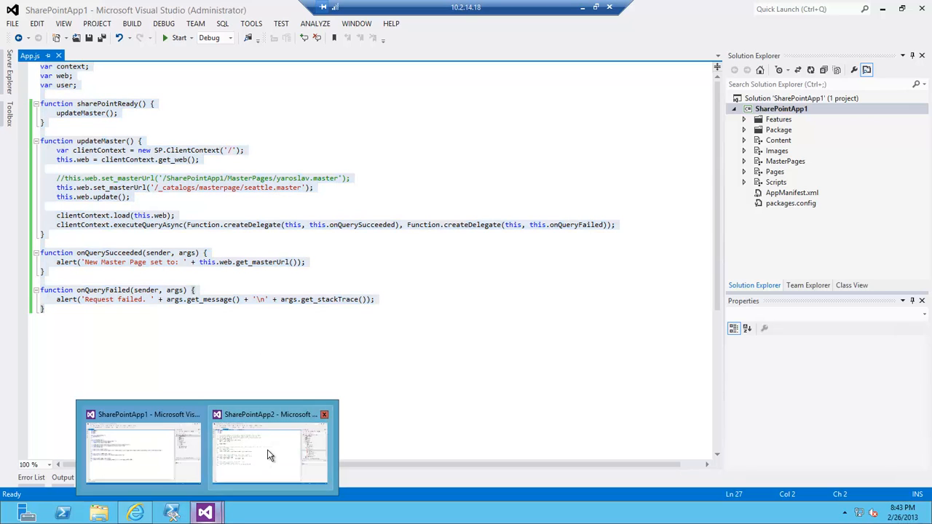
{"action": "left_click", "coordinate": [269, 451]}
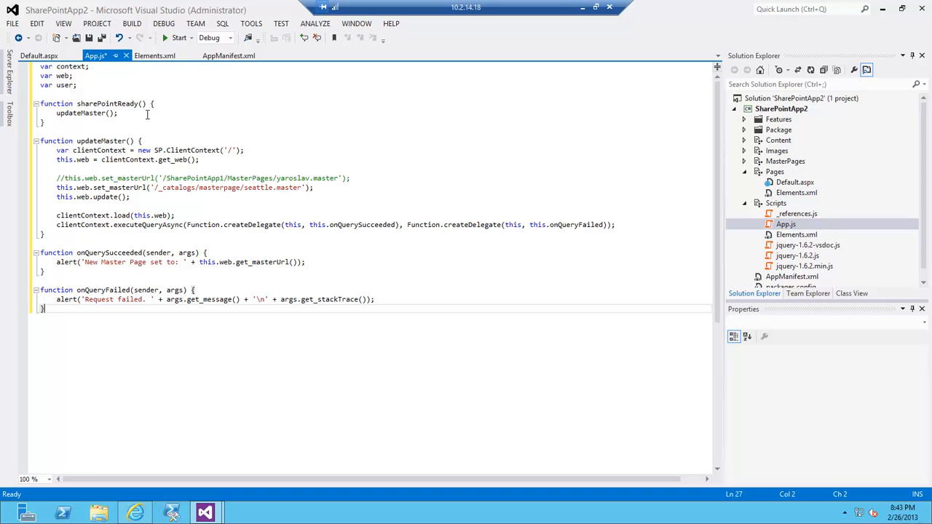
{"action": "mouse_move", "coordinate": [498, 256]}
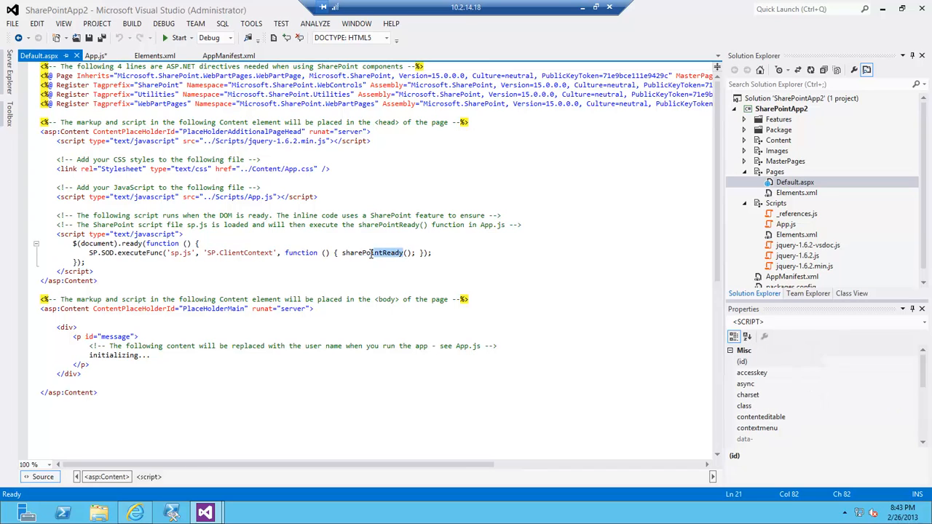
{"action": "mouse_move", "coordinate": [797, 235]}
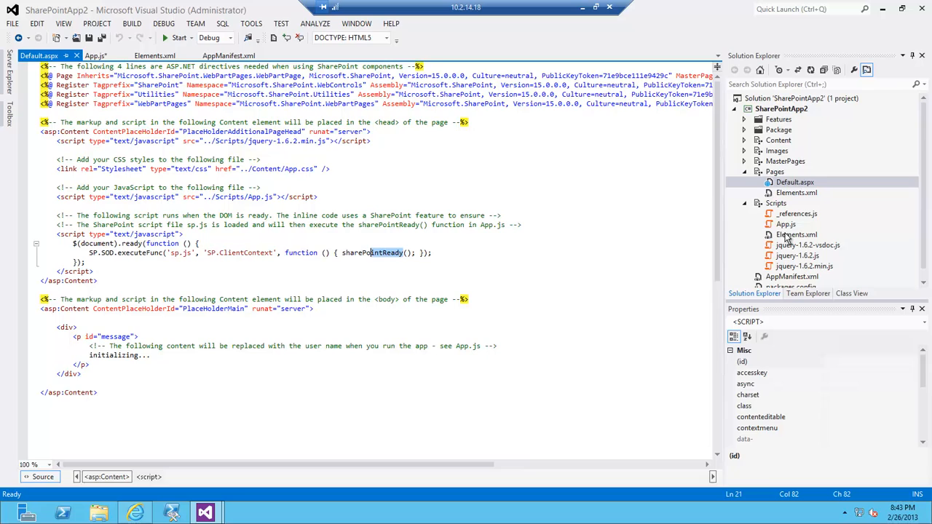
Review App.js's updateMaster call and the client-context site URL
{"action": "left_click", "coordinate": [786, 224]}
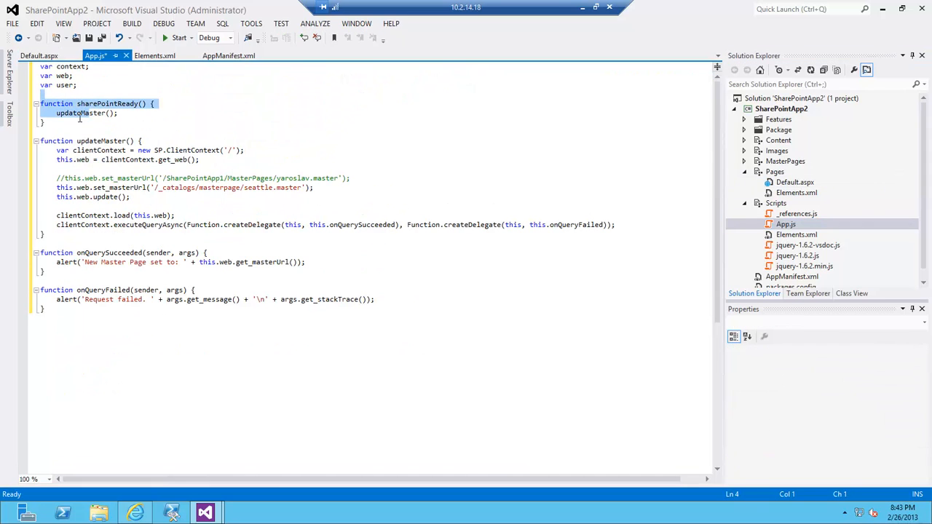
{"action": "left_click", "coordinate": [105, 103]}
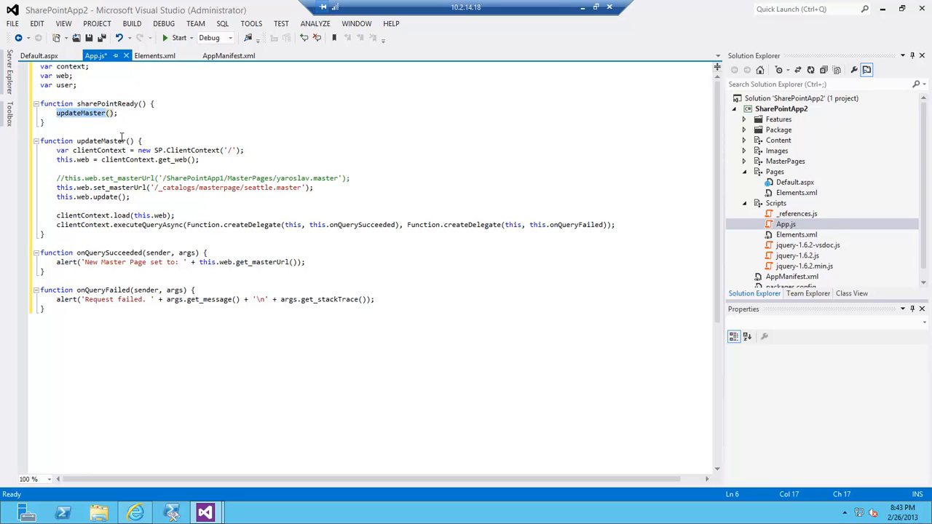
{"action": "mouse_move", "coordinate": [81, 150]}
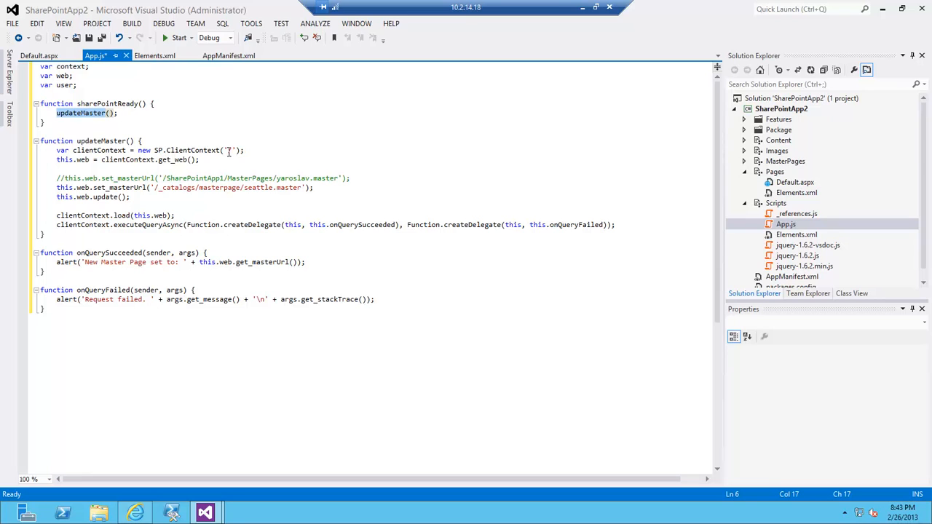
{"action": "left_click", "coordinate": [227, 150]}
{"action": "type", "text": "/"}
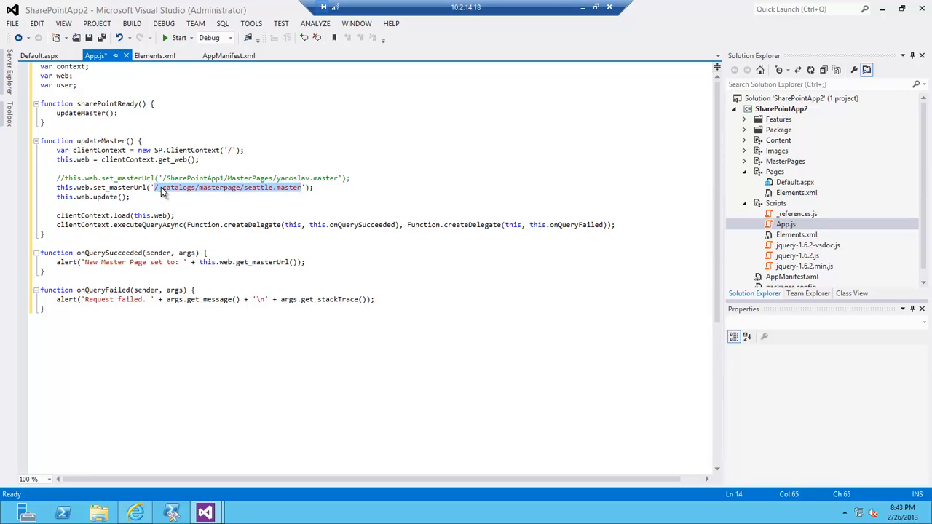
{"action": "mouse_move", "coordinate": [761, 245]}
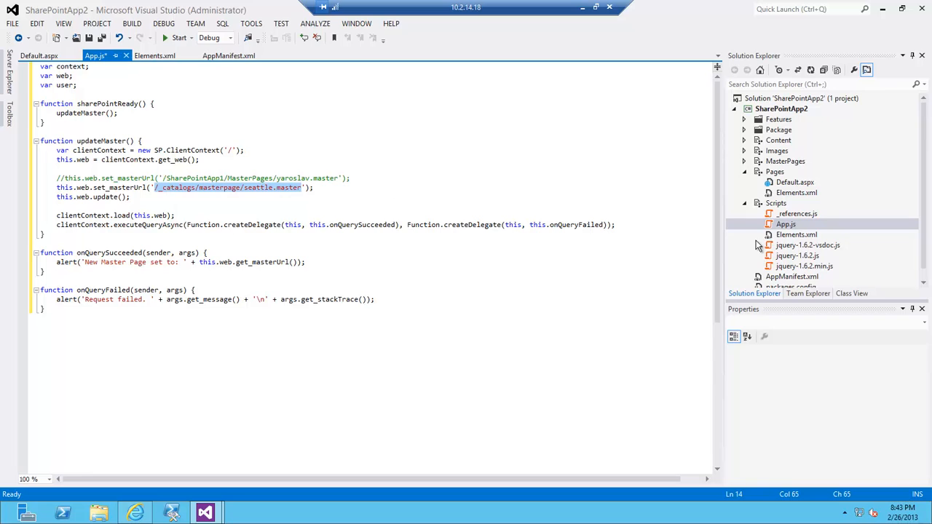
Expand MasterPages to confirm yaroslav.master sits in SharePointApp2 for the commented path
{"action": "left_click", "coordinate": [787, 203]}
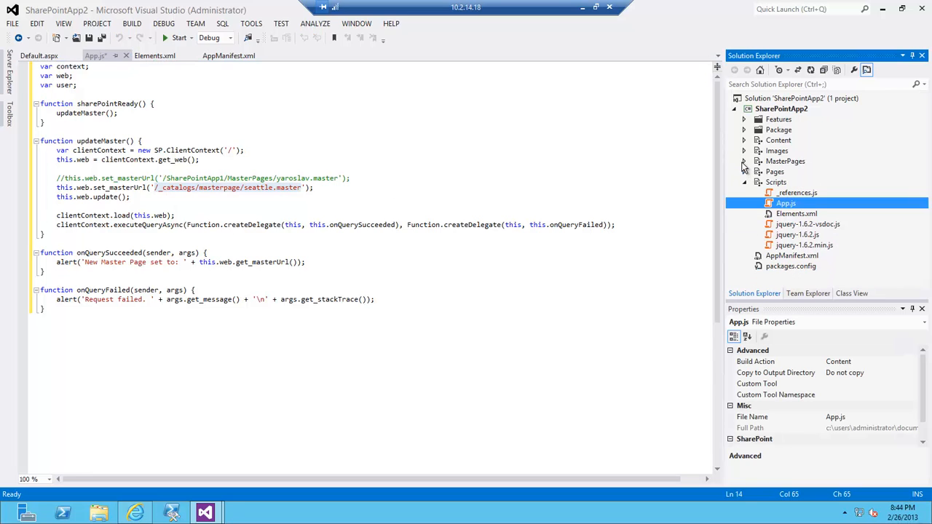
{"action": "left_click", "coordinate": [744, 161]}
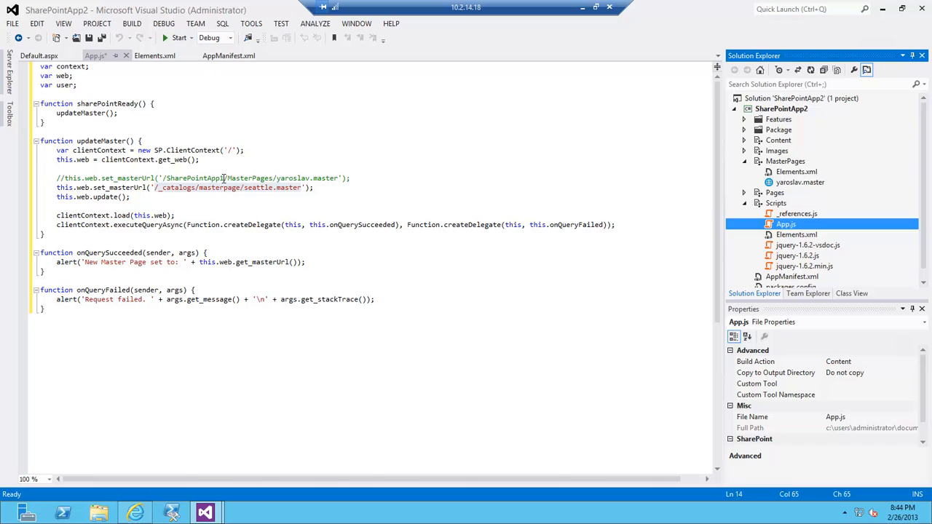
{"action": "mouse_move", "coordinate": [186, 192]}
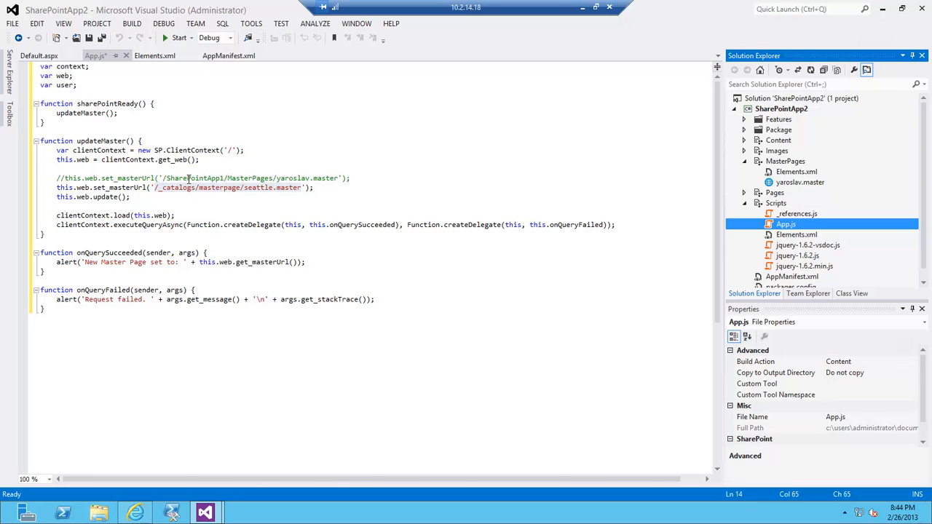
{"action": "mouse_move", "coordinate": [226, 178]}
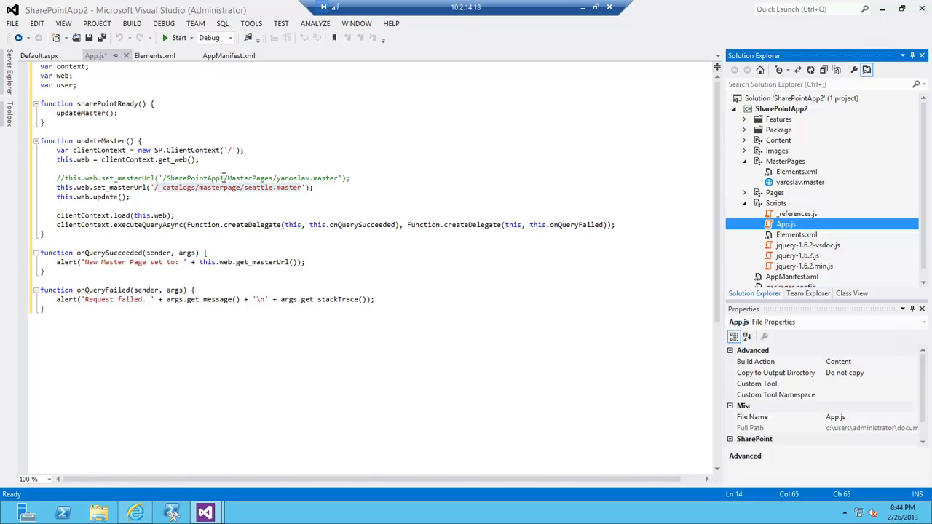
{"action": "mouse_move", "coordinate": [428, 163]}
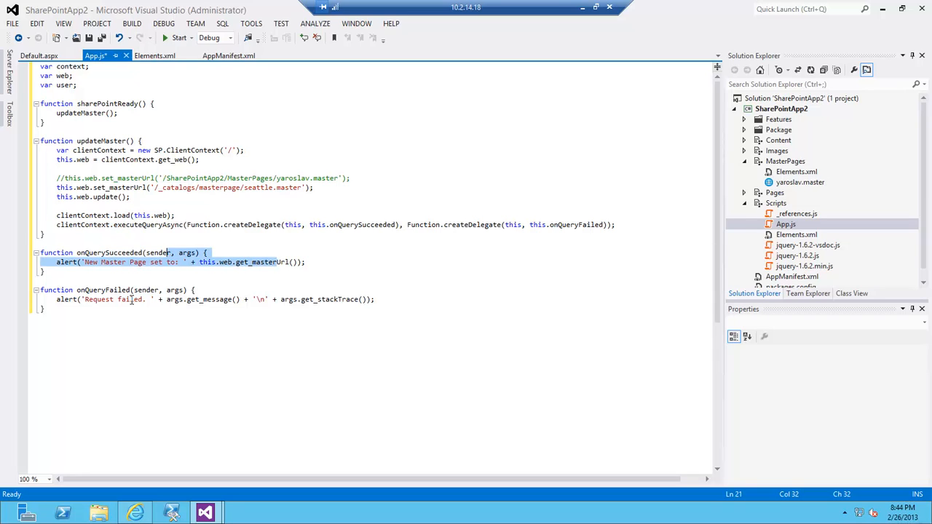
Make App.js set yaroslav.master with the seattle.master line commented out, and save it
{"action": "left_click", "coordinate": [131, 253]}
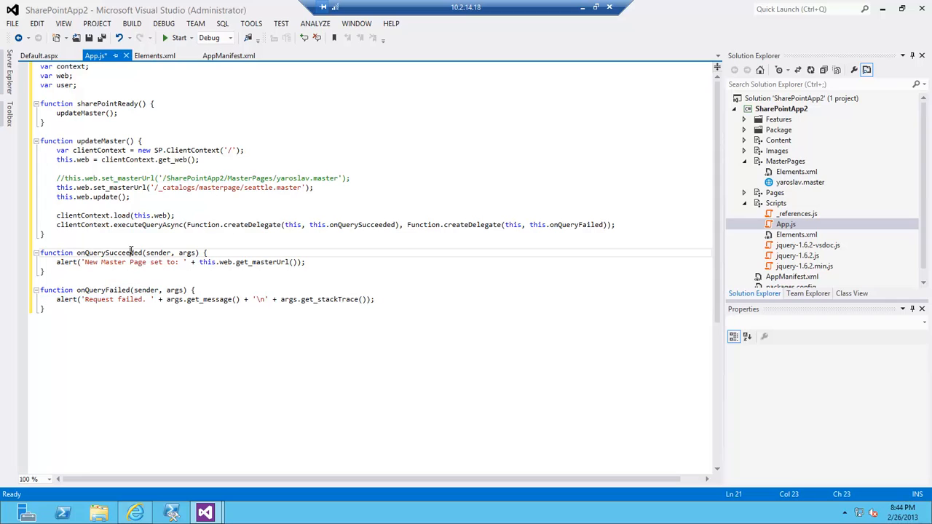
{"action": "left_click", "coordinate": [138, 178]}
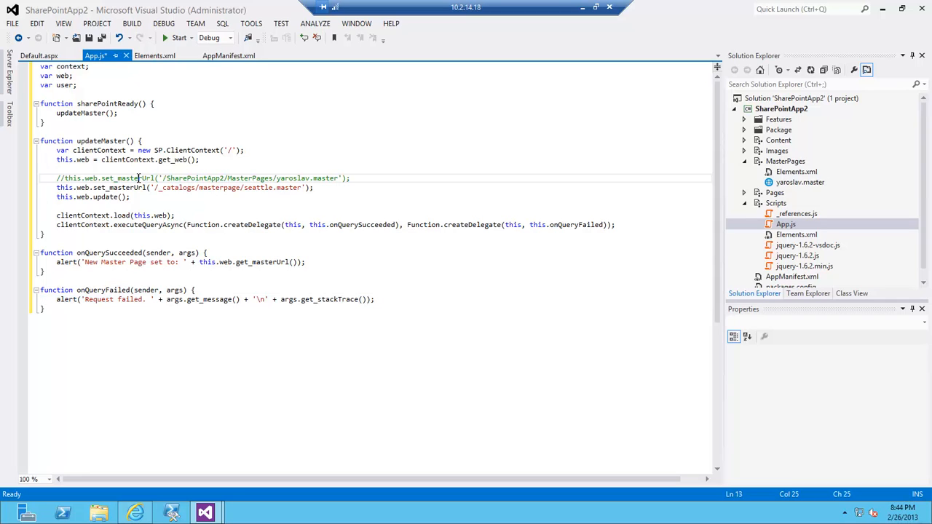
{"action": "mouse_move", "coordinate": [239, 233]}
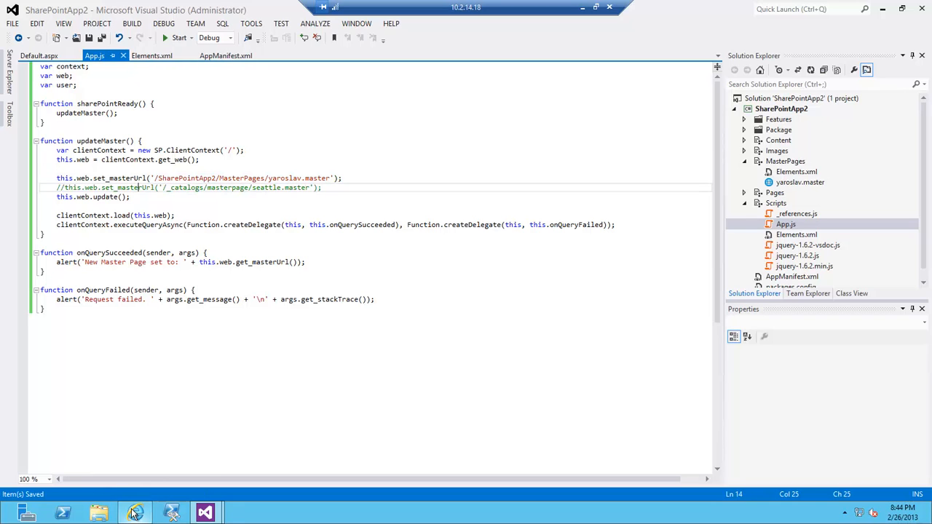
{"action": "left_click", "coordinate": [134, 513]}
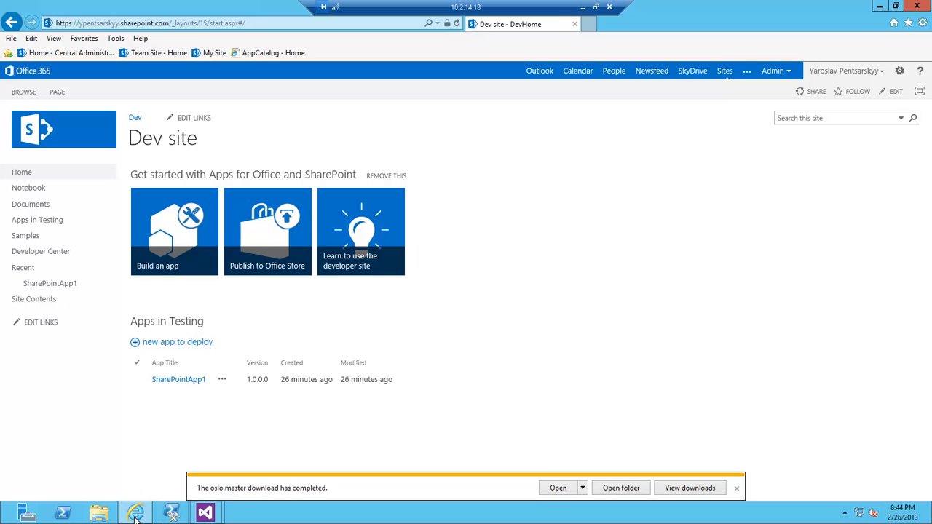
Check the Dev site listing SharePointApp1 under Apps in Testing, then return to Visual Studio
{"action": "left_click", "coordinate": [205, 512]}
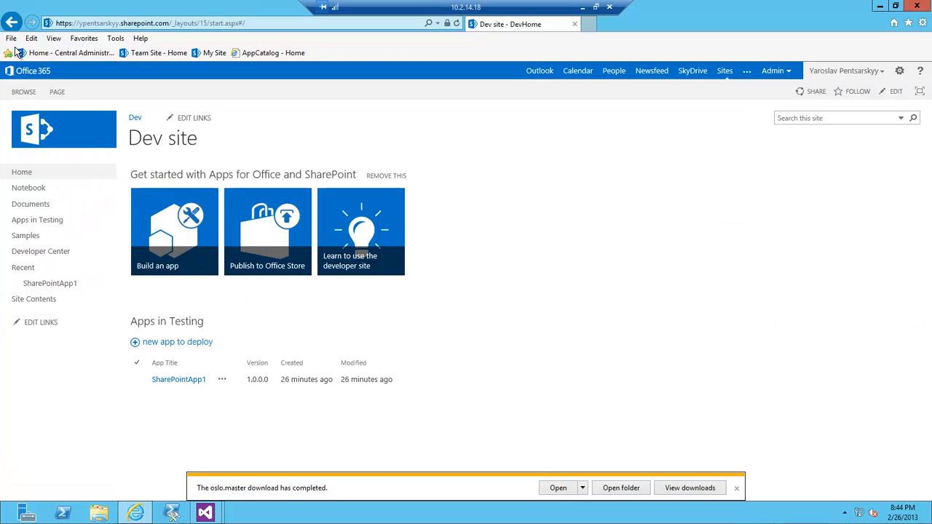
{"action": "left_click", "coordinate": [204, 513]}
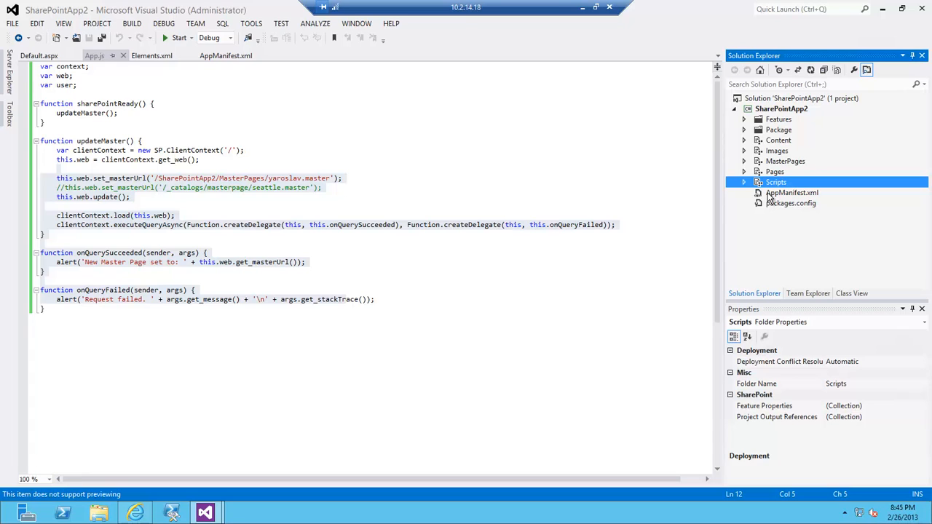
{"action": "mouse_move", "coordinate": [410, 165]}
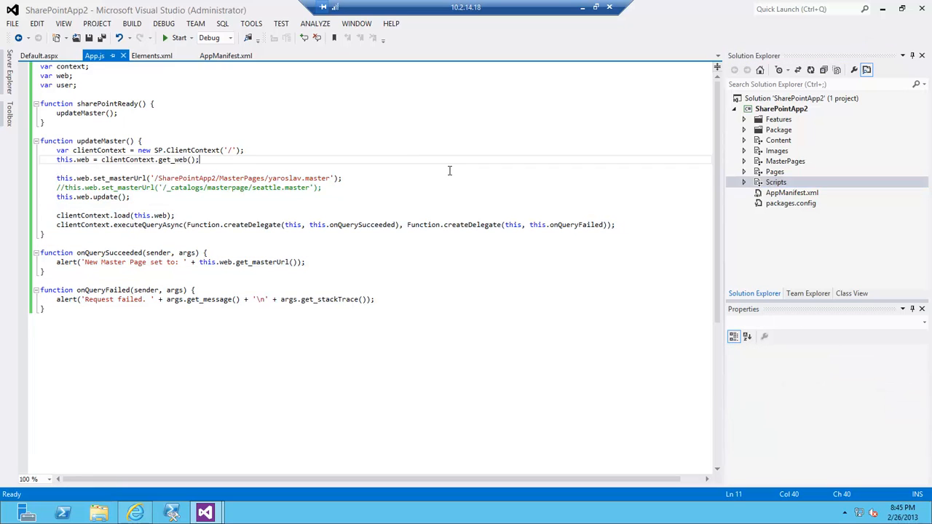
{"action": "mouse_move", "coordinate": [367, 213]}
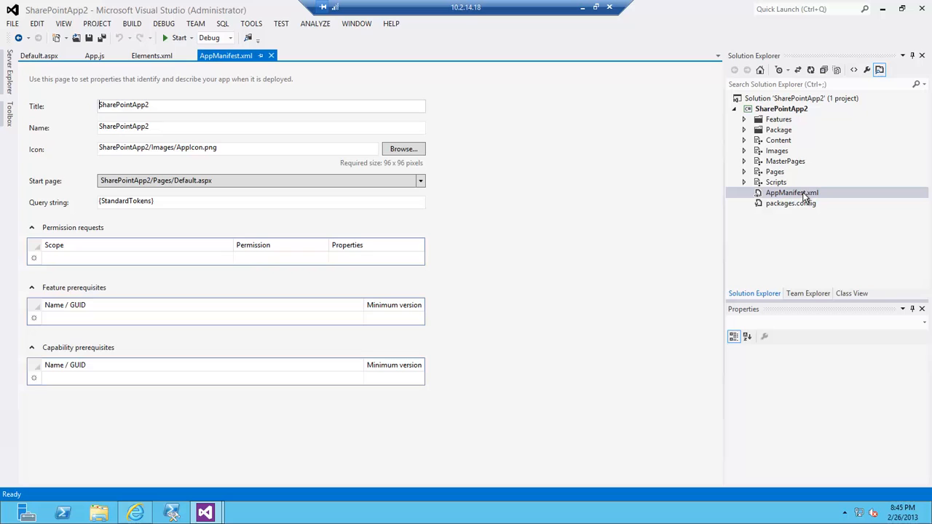
{"action": "mouse_move", "coordinate": [221, 264]}
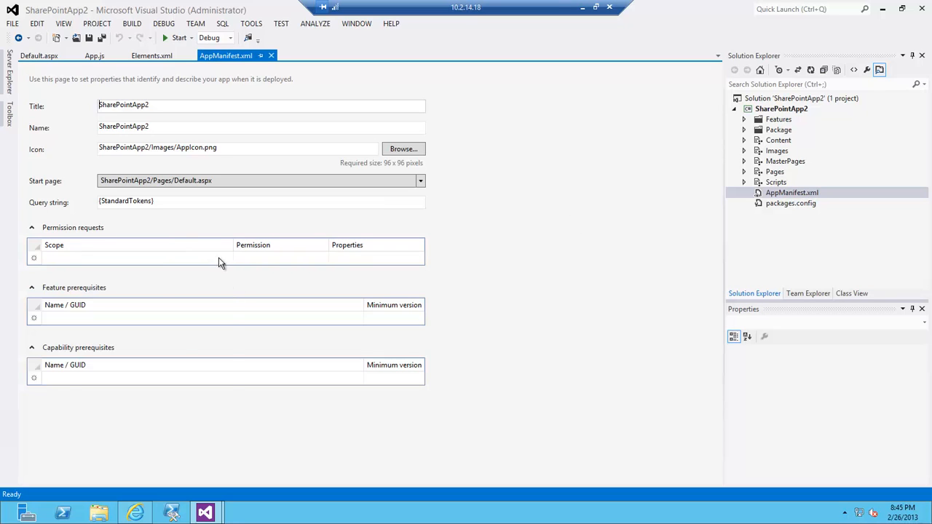
Request FullControl permission on the Web scope in AppManifest.xml, save, and close the manifest
{"action": "left_click", "coordinate": [227, 260]}
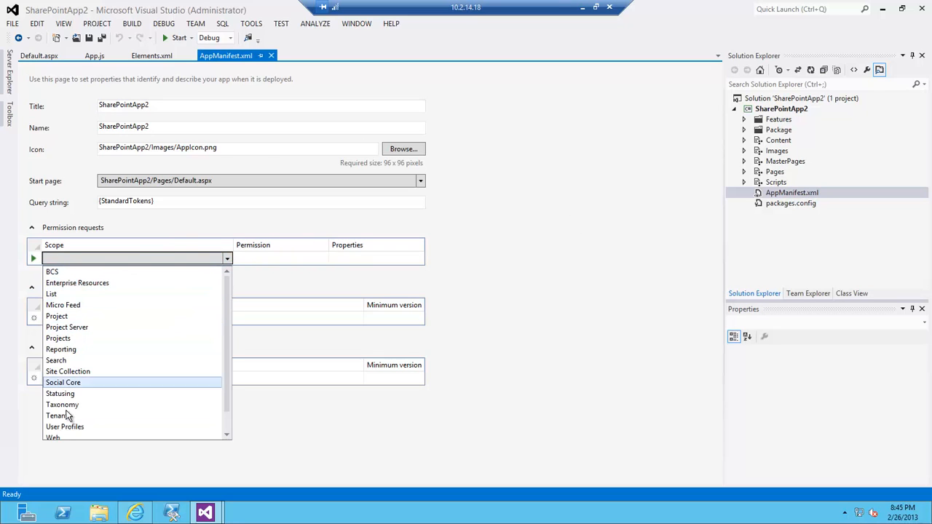
{"action": "left_click", "coordinate": [53, 437]}
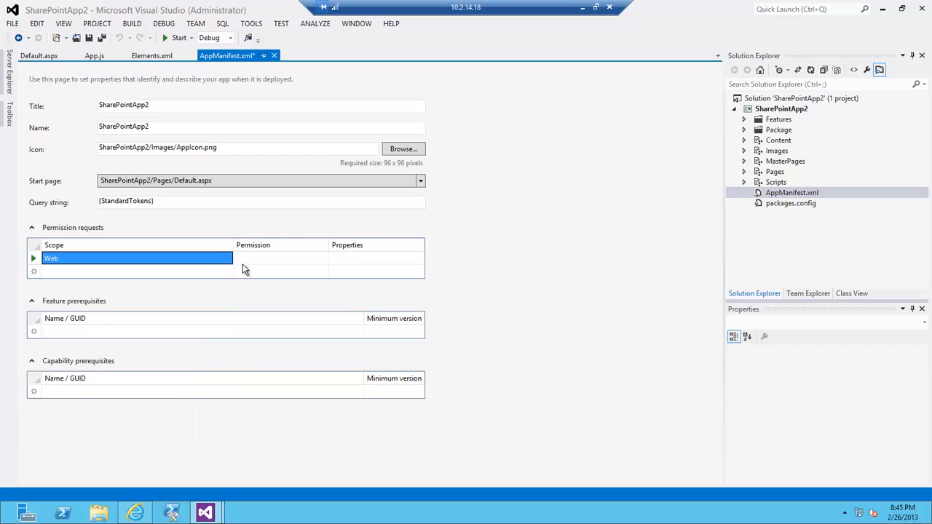
{"action": "left_click", "coordinate": [322, 260]}
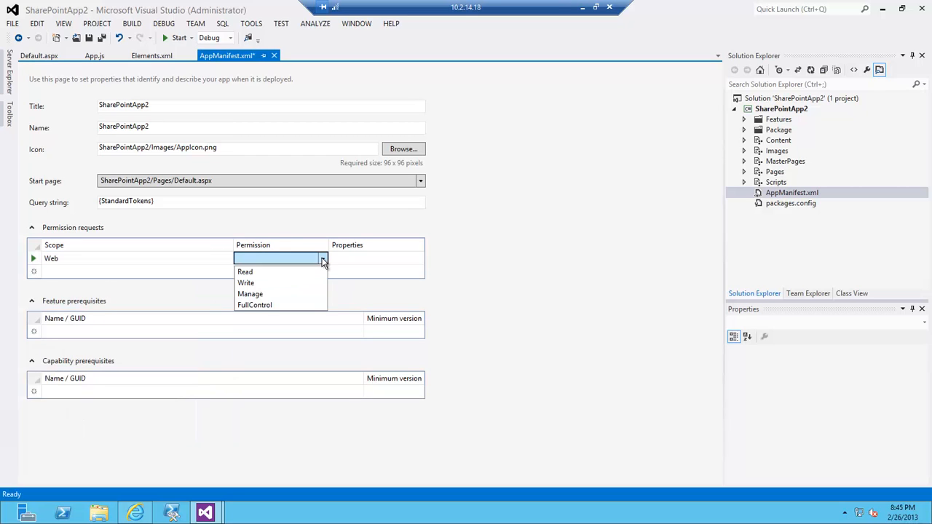
{"action": "mouse_move", "coordinate": [245, 272]}
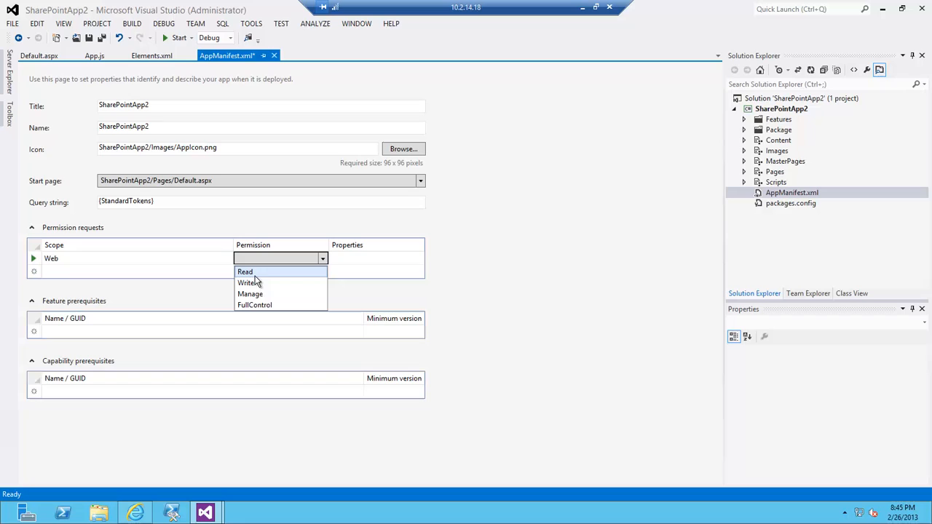
{"action": "mouse_move", "coordinate": [251, 294]}
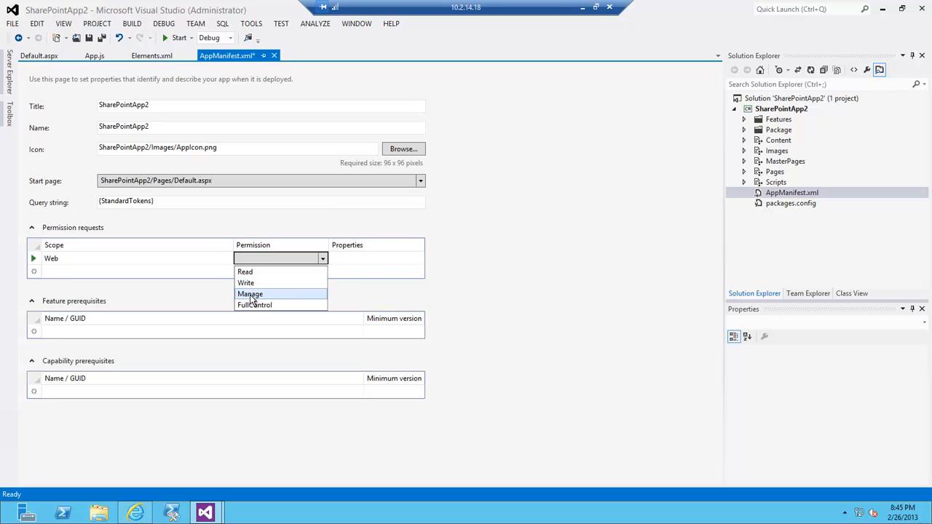
{"action": "left_click", "coordinate": [253, 305]}
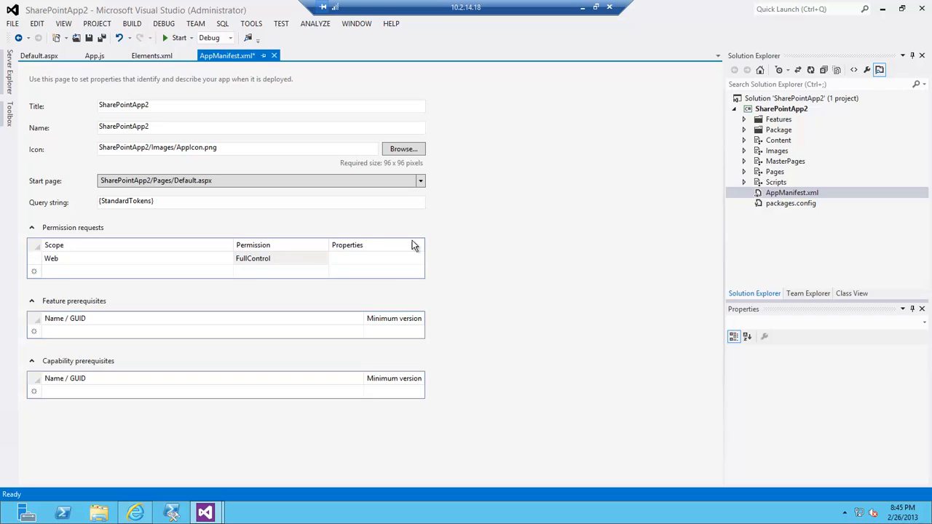
{"action": "left_click", "coordinate": [88, 38]}
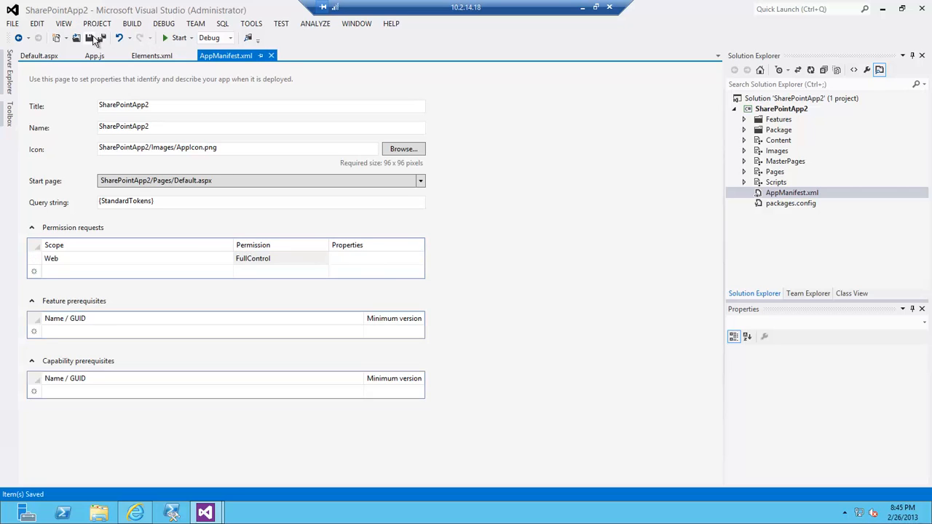
{"action": "mouse_move", "coordinate": [188, 226]}
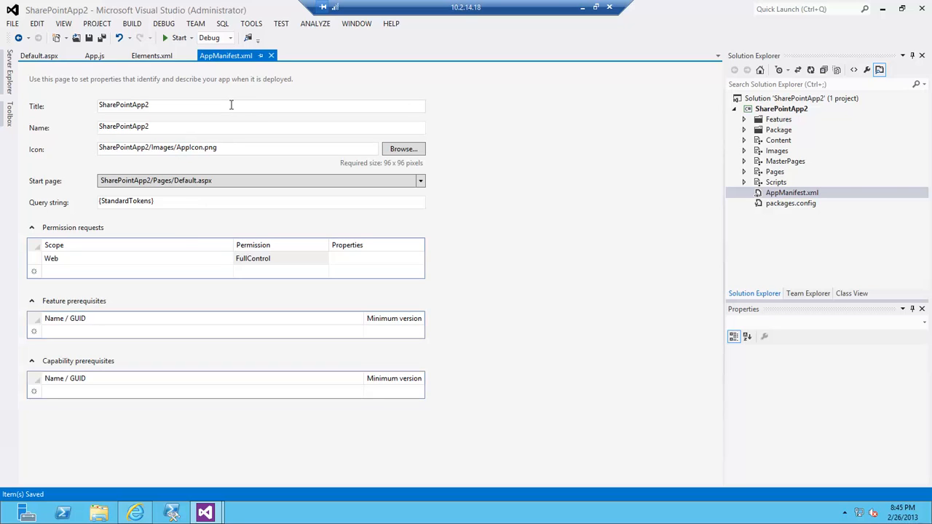
{"action": "left_click", "coordinate": [95, 56]}
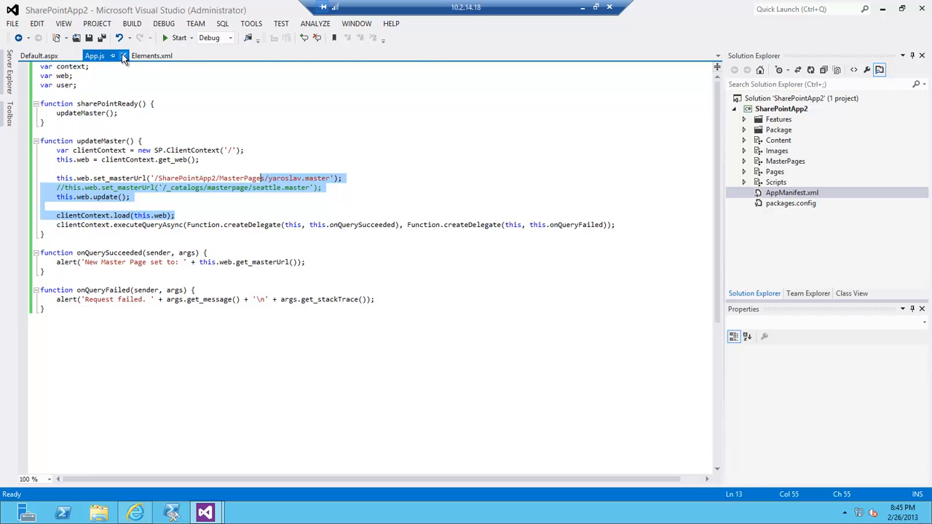
Close App.js and Elements.xml, review Feature1's modules under Features, then collapse Features again
{"action": "left_click", "coordinate": [151, 56]}
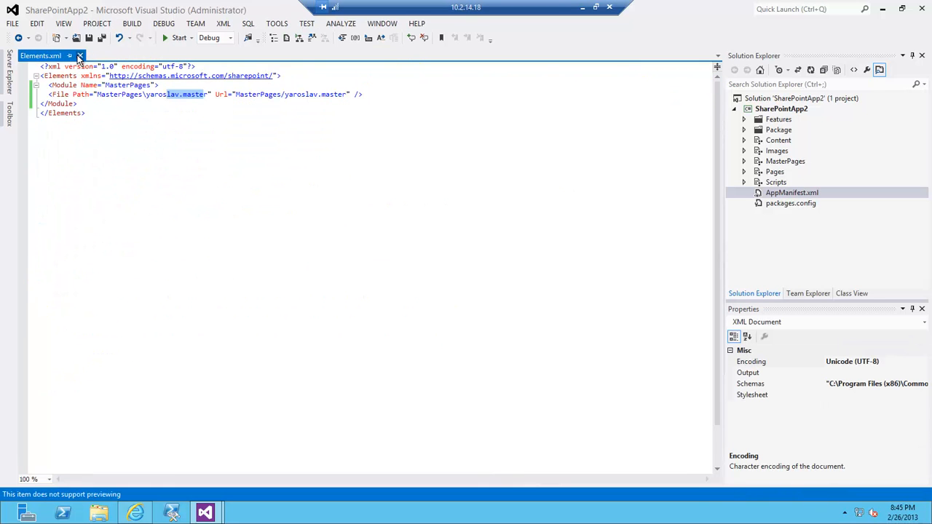
{"action": "left_click", "coordinate": [79, 55]}
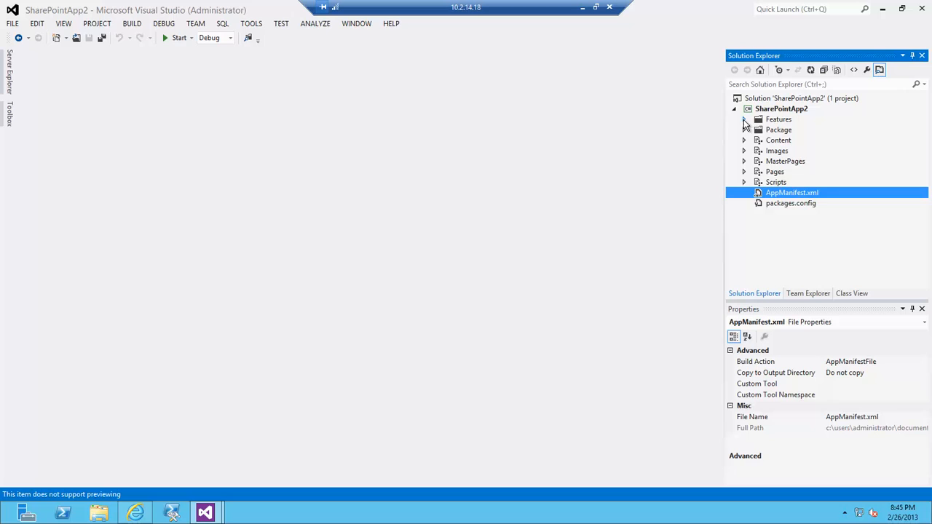
{"action": "left_click", "coordinate": [744, 119]}
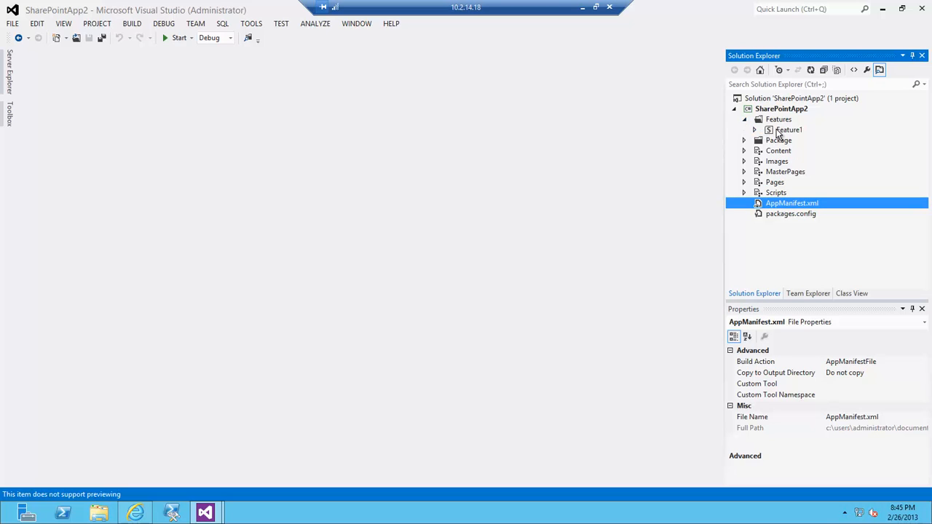
{"action": "double_click", "coordinate": [788, 130]}
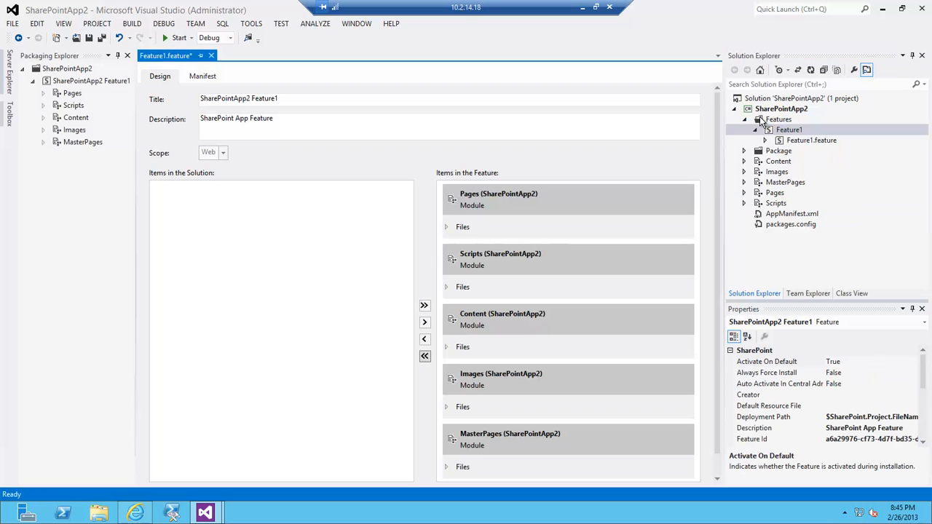
{"action": "scroll", "scroll_direction": "down", "scroll_amount": 3}
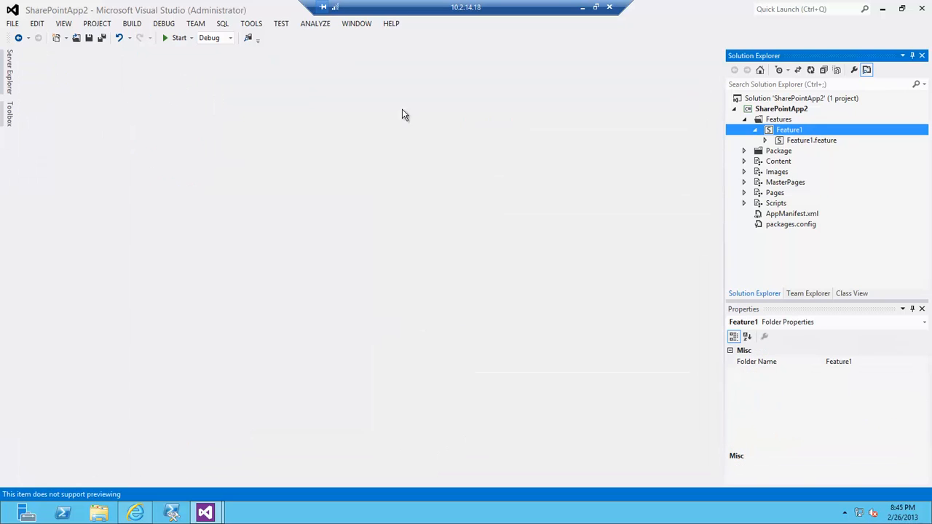
{"action": "left_click", "coordinate": [755, 130]}
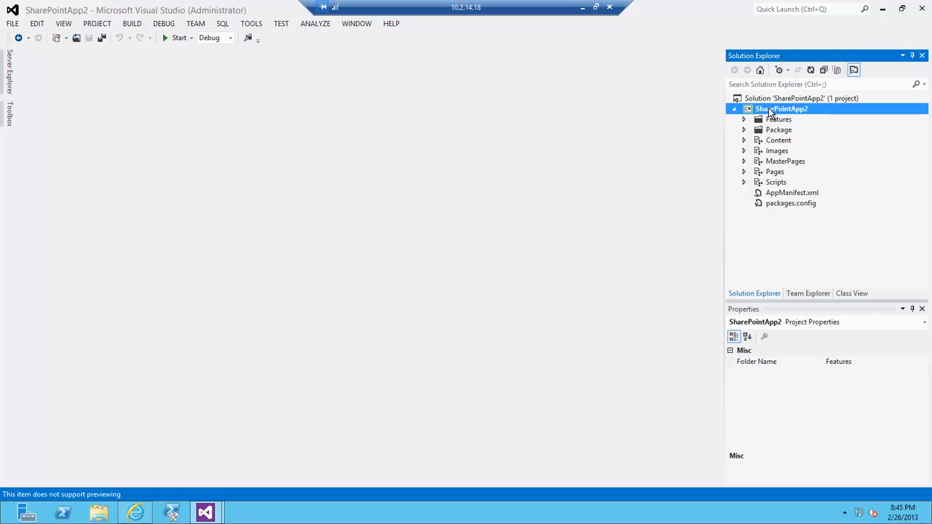
{"action": "right_click", "coordinate": [781, 107]}
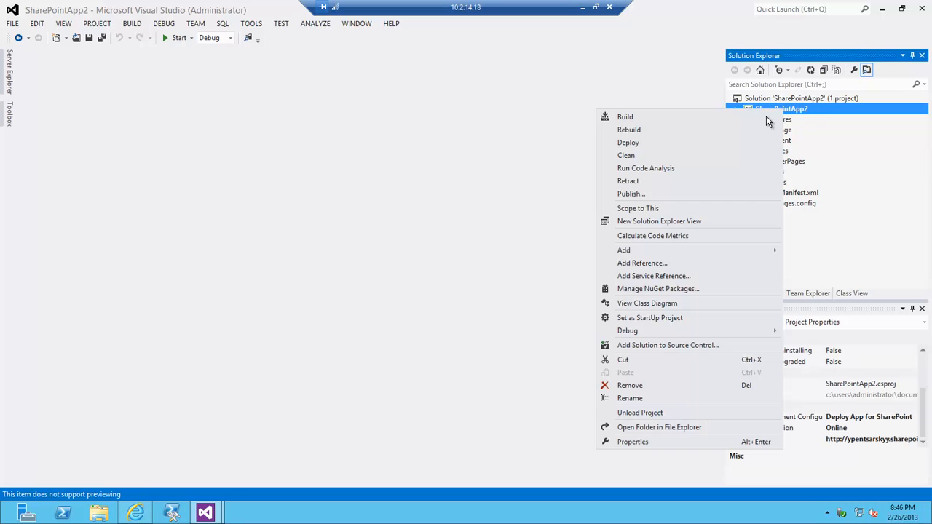
{"action": "left_click", "coordinate": [625, 116]}
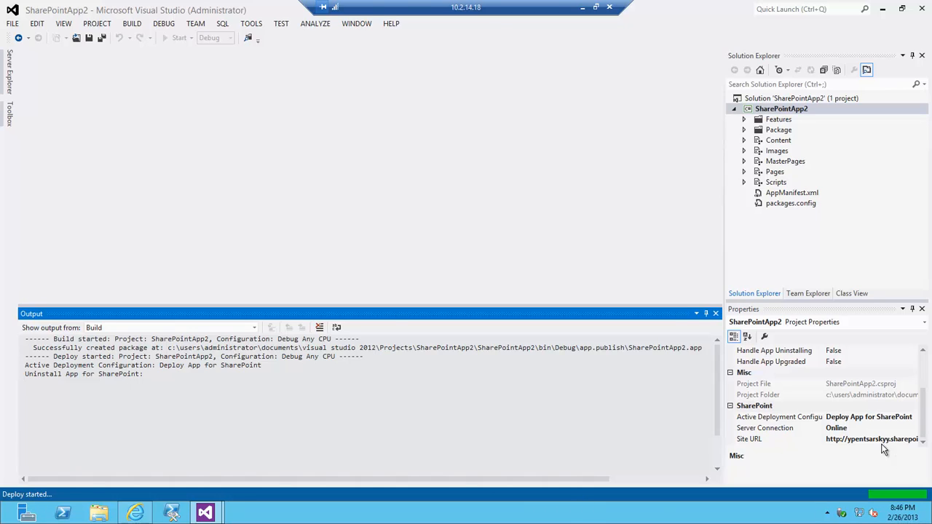
{"action": "mouse_move", "coordinate": [529, 390]}
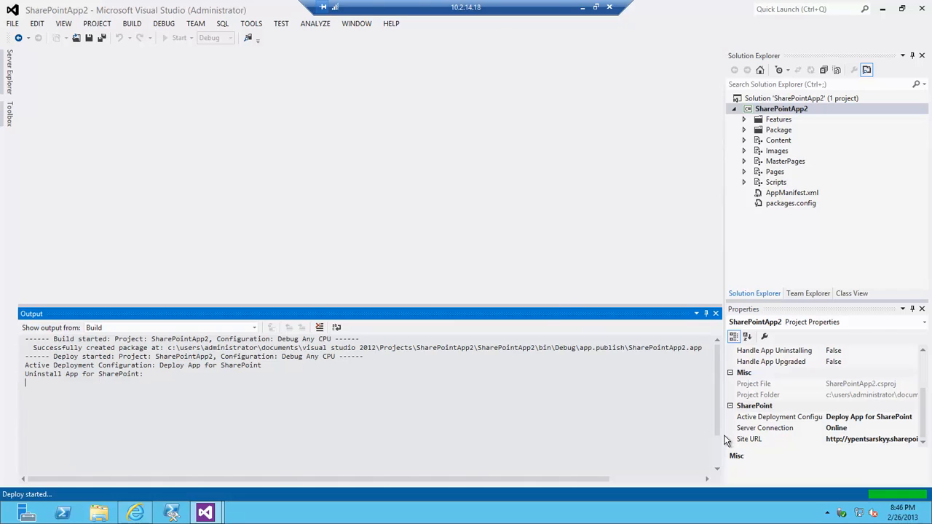
{"action": "mouse_move", "coordinate": [498, 271]}
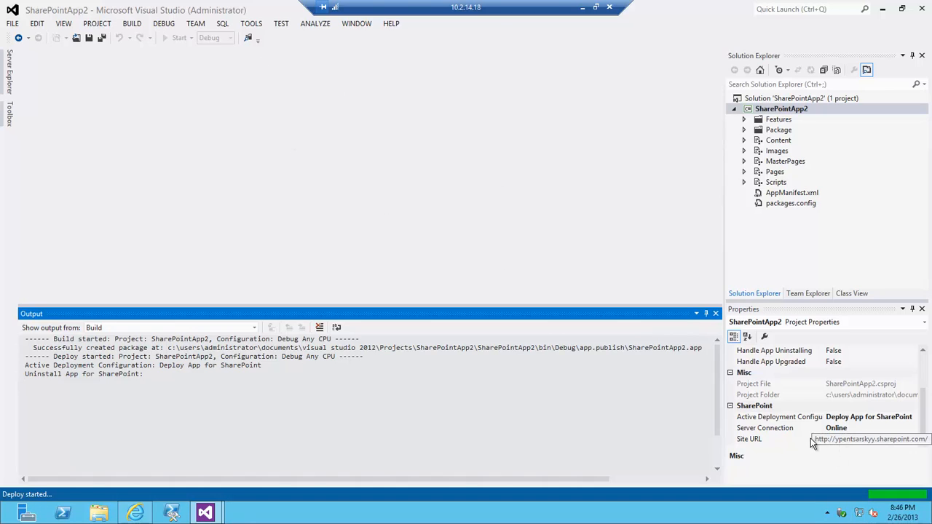
{"action": "left_click", "coordinate": [748, 438]}
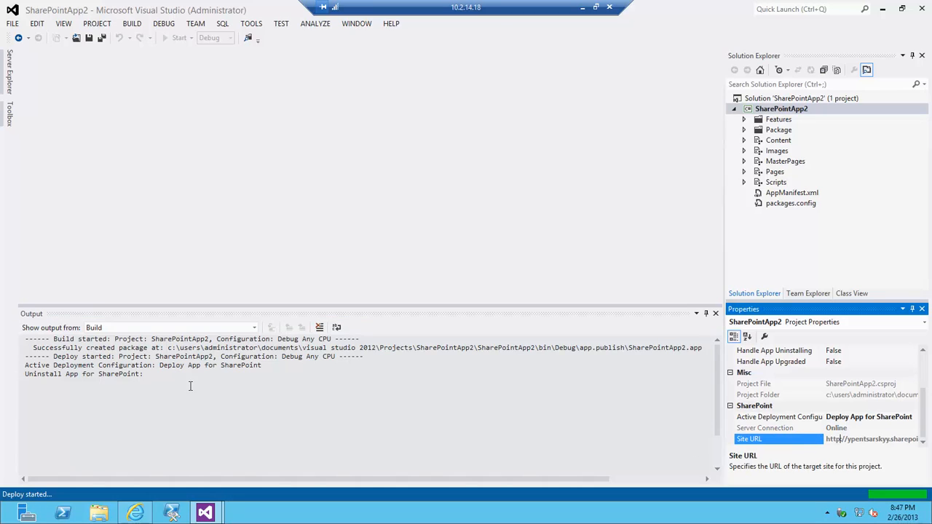
{"action": "mouse_move", "coordinate": [105, 378]}
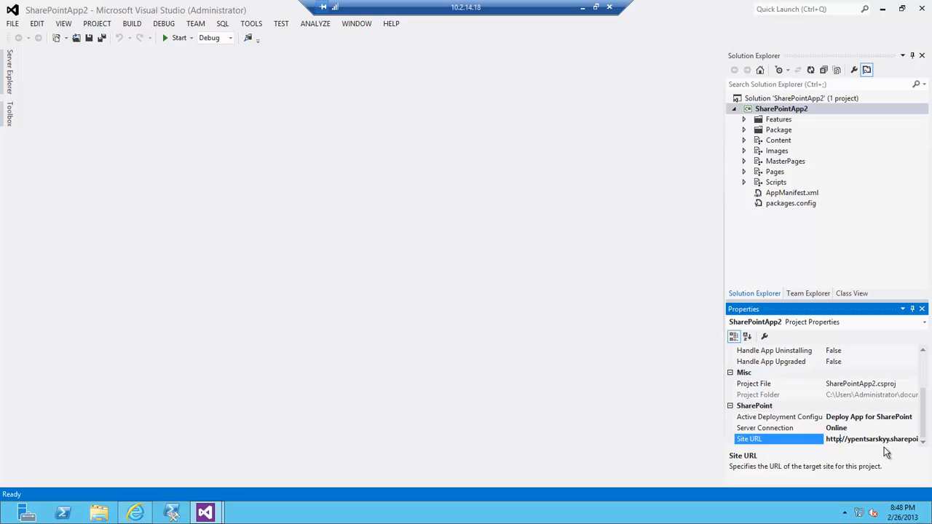
{"action": "mouse_move", "coordinate": [842, 446]}
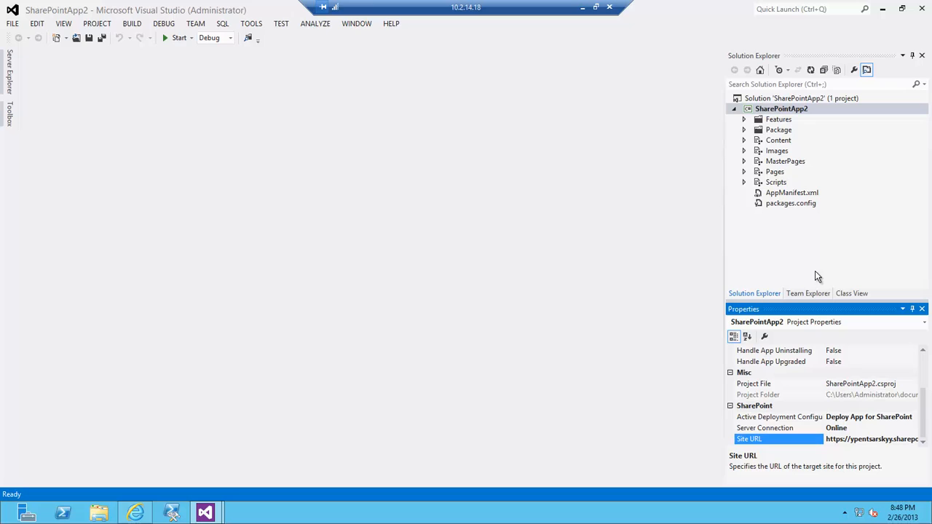
Redeploy SharePointApp2 to the https site and sign in through Connect to SharePoint
{"action": "right_click", "coordinate": [781, 107]}
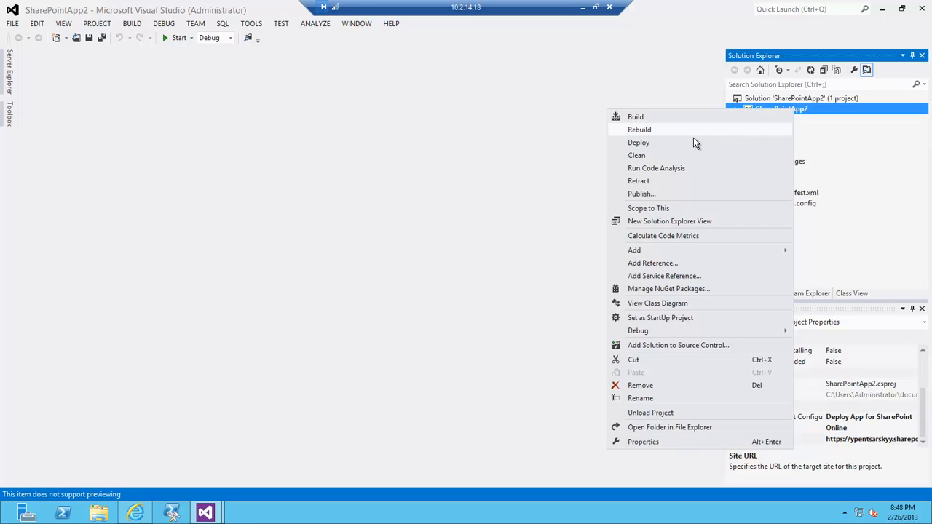
{"action": "left_click", "coordinate": [635, 117]}
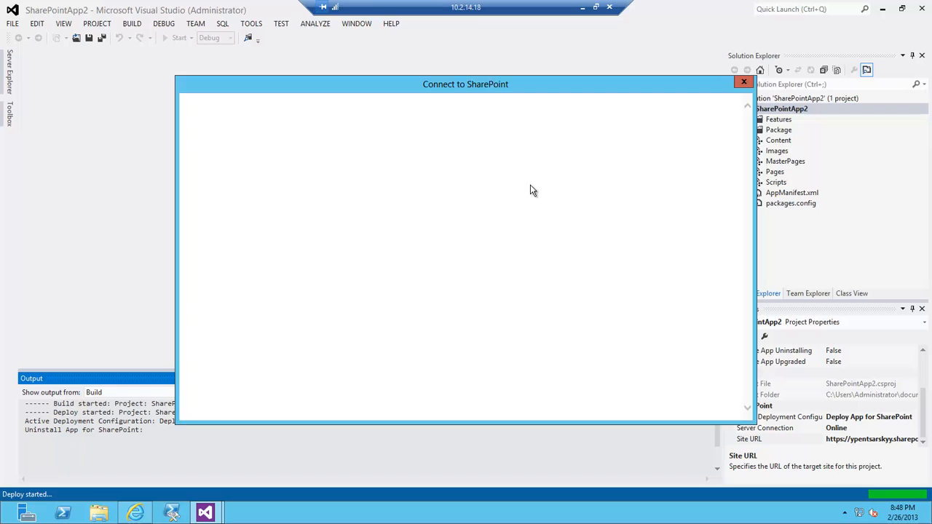
{"action": "left_click", "coordinate": [743, 81]}
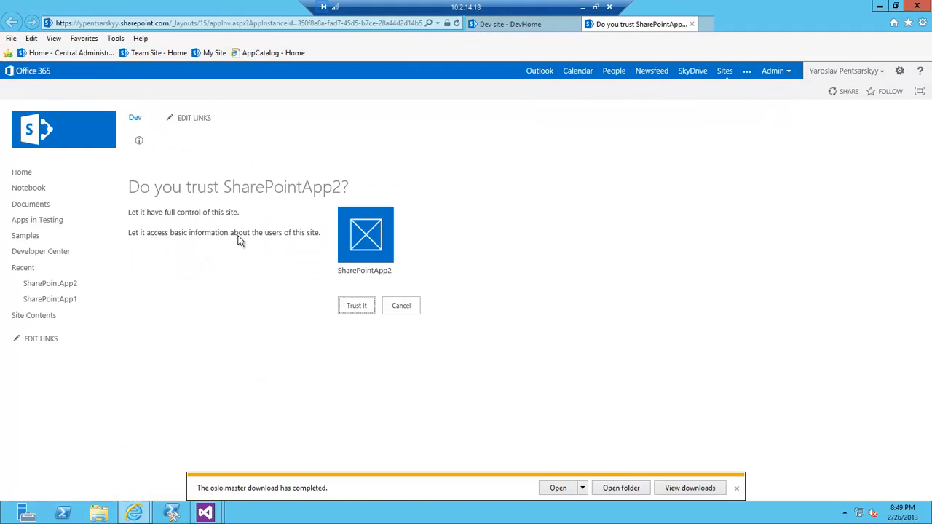
{"action": "mouse_move", "coordinate": [145, 213]}
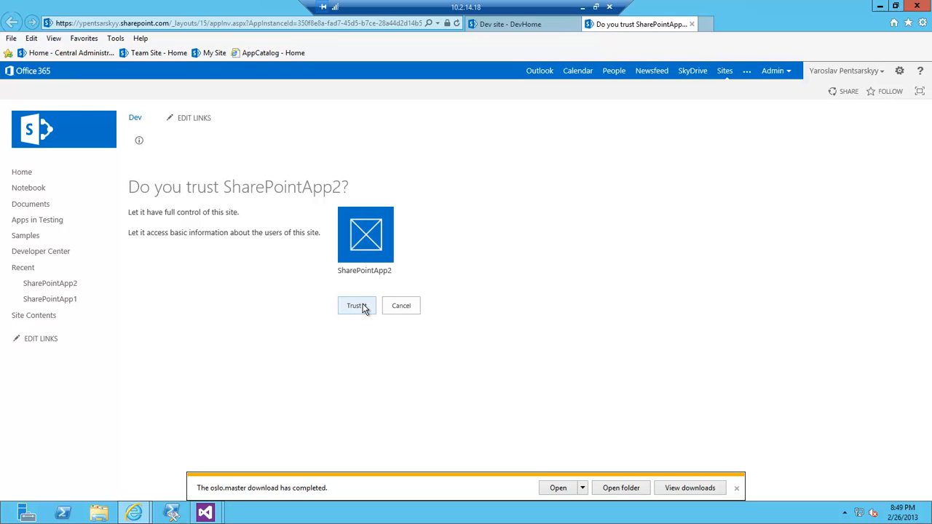
Trust SharePointApp2 on the trust page and launch it from Site Contents
{"action": "left_click", "coordinate": [357, 306]}
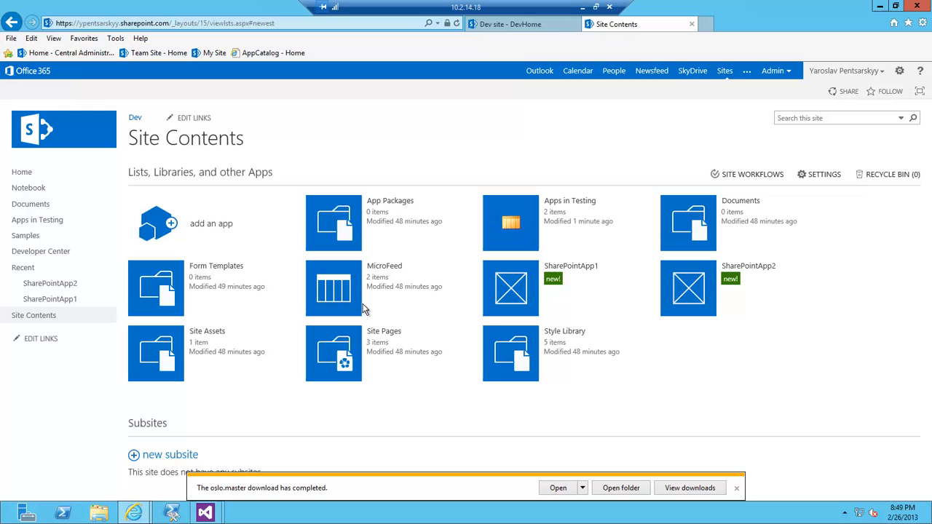
{"action": "mouse_move", "coordinate": [644, 271]}
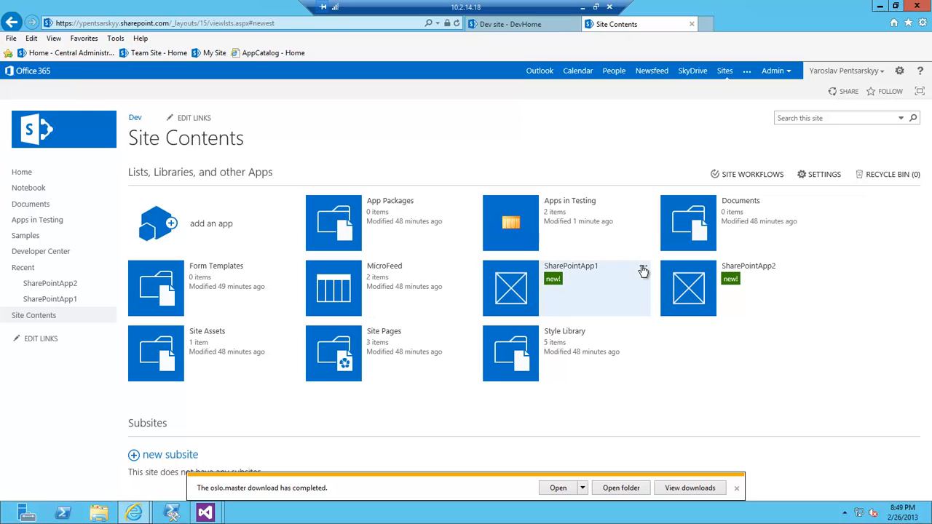
{"action": "mouse_move", "coordinate": [688, 289]}
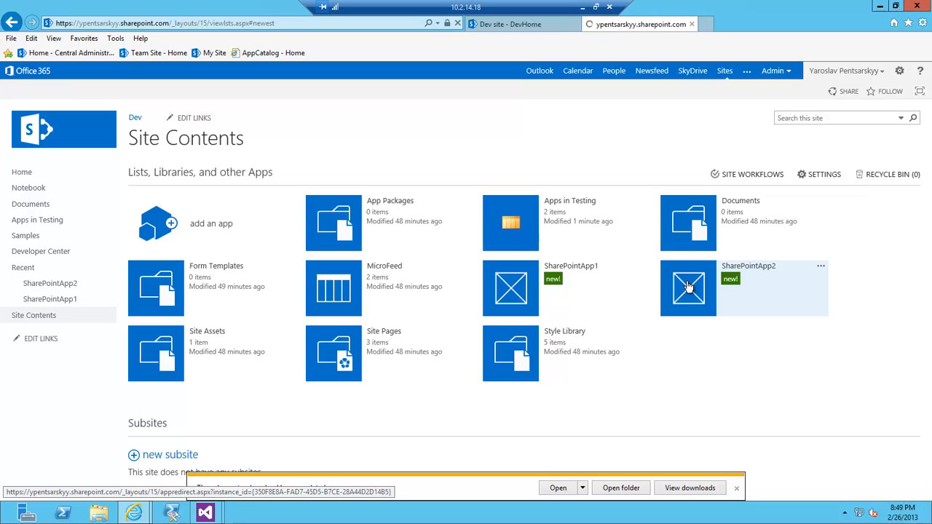
{"action": "left_click", "coordinate": [688, 289]}
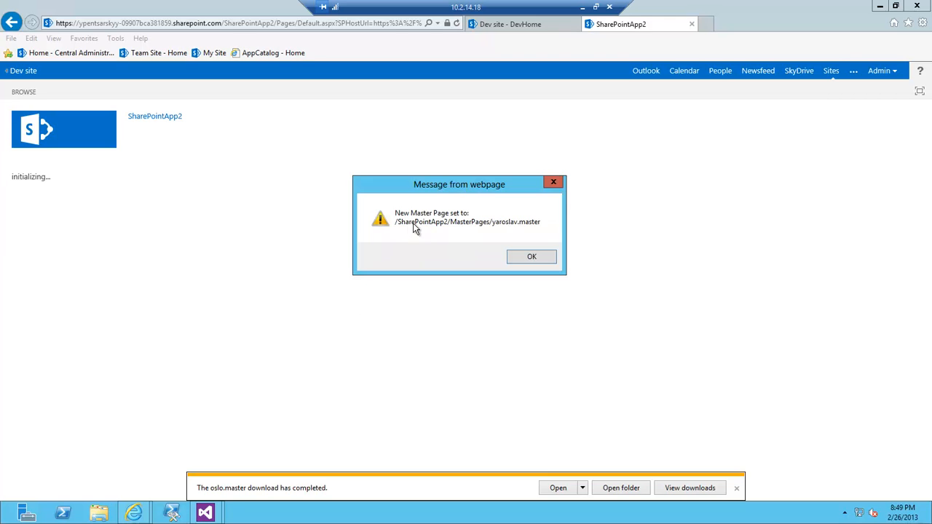
{"action": "mouse_move", "coordinate": [446, 225]}
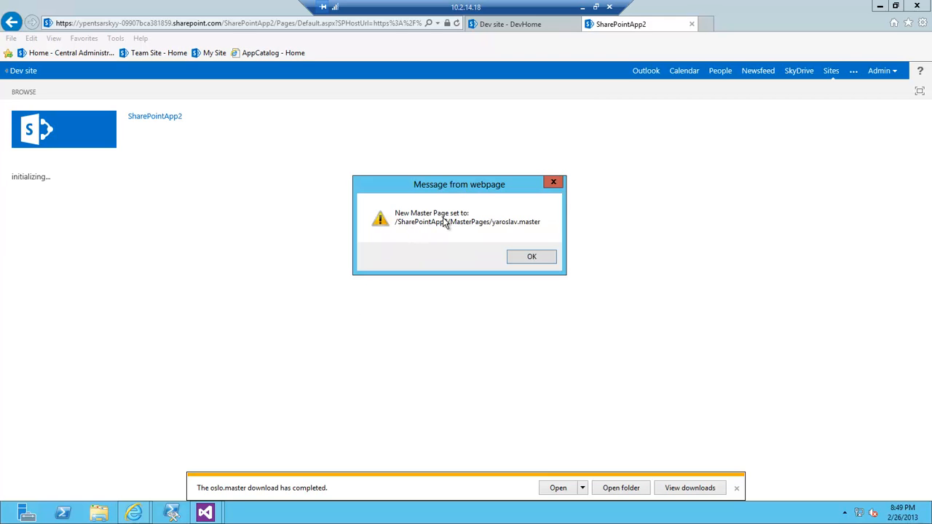
{"action": "mouse_move", "coordinate": [457, 228]}
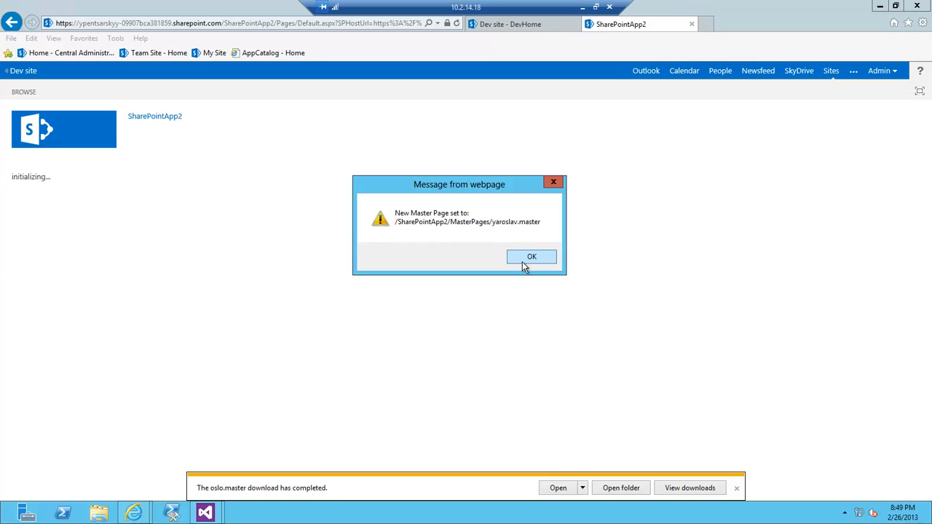
Acknowledge the yaroslav.master message, return to the Dev site home, then switch to Visual Studio
{"action": "left_click", "coordinate": [532, 256]}
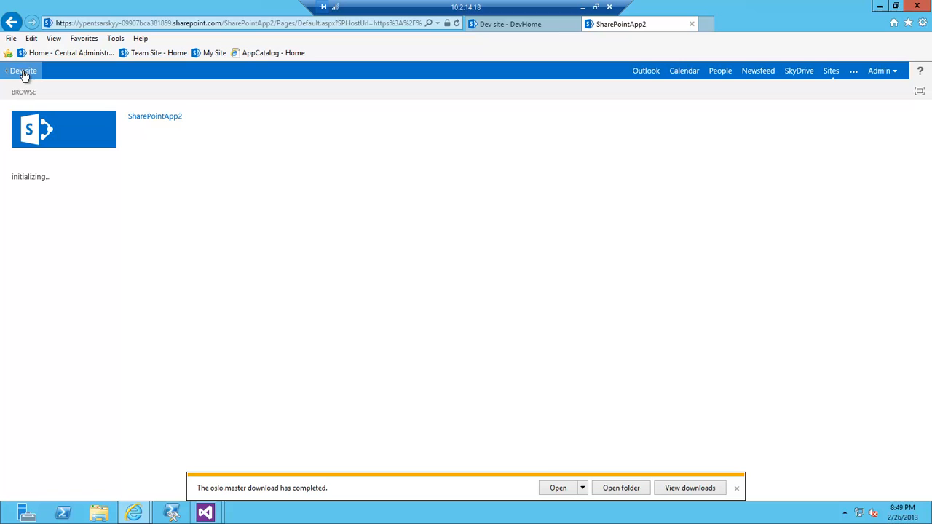
{"action": "left_click", "coordinate": [23, 70]}
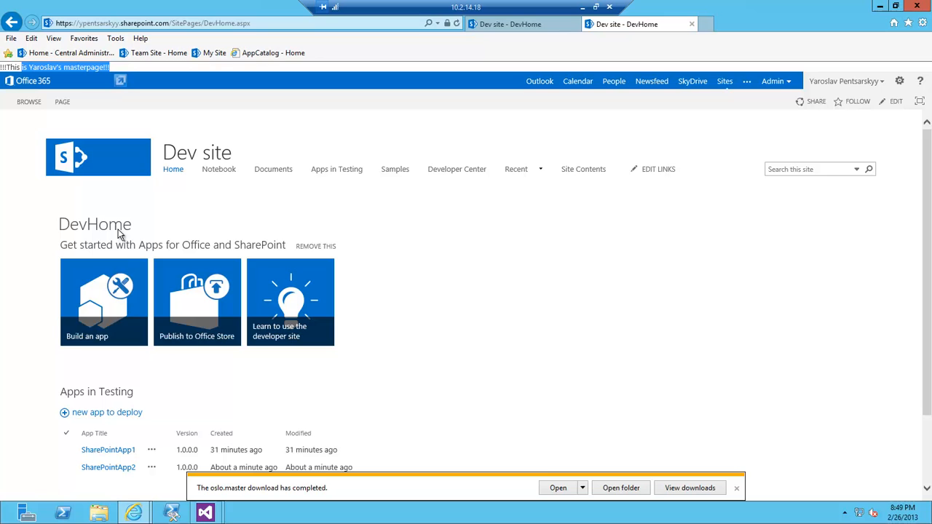
{"action": "mouse_move", "coordinate": [205, 512]}
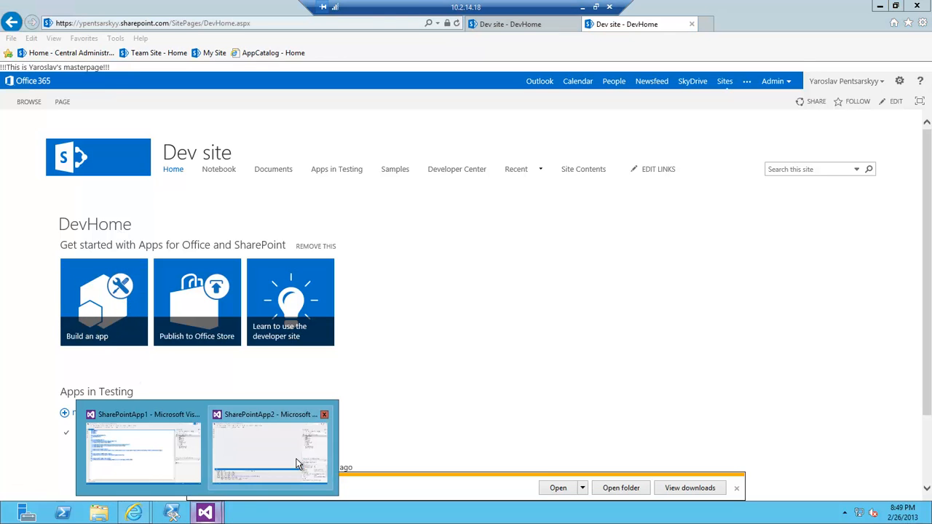
{"action": "left_click", "coordinate": [269, 452]}
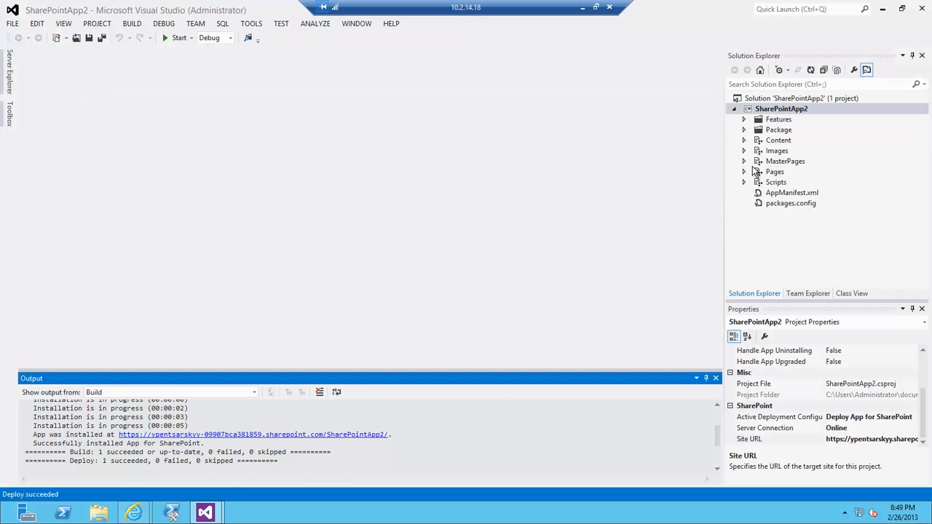
Edit App.js under Scripts to apply seattle.master instead of yaroslav.master and redeploy the app
{"action": "left_click", "coordinate": [744, 160]}
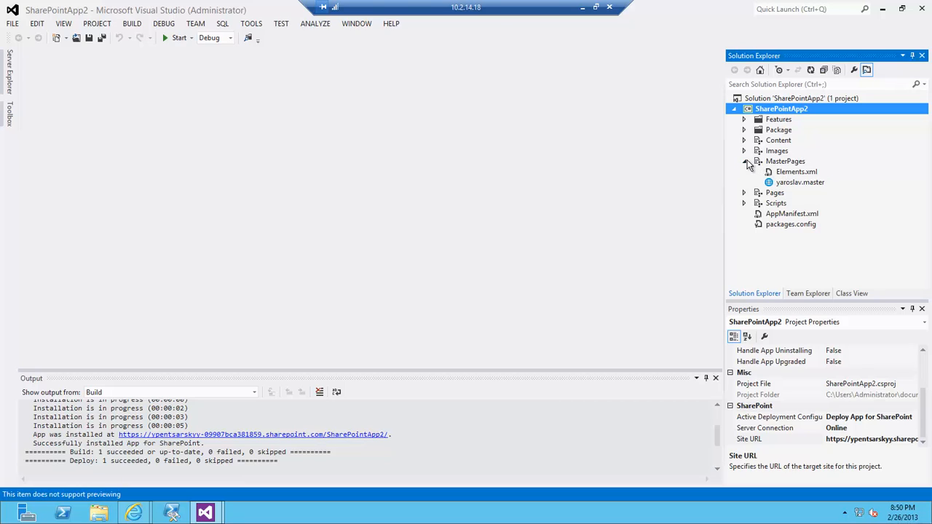
{"action": "left_click", "coordinate": [744, 182]}
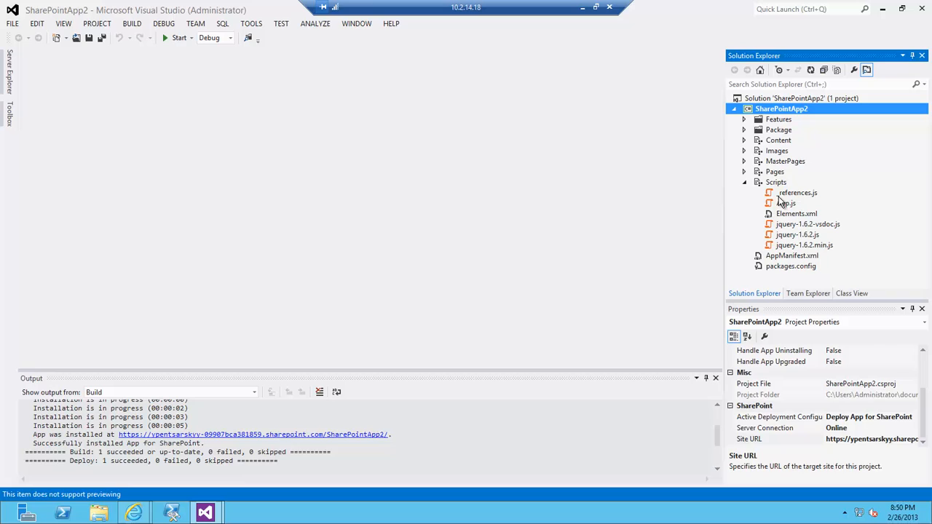
{"action": "double_click", "coordinate": [787, 204]}
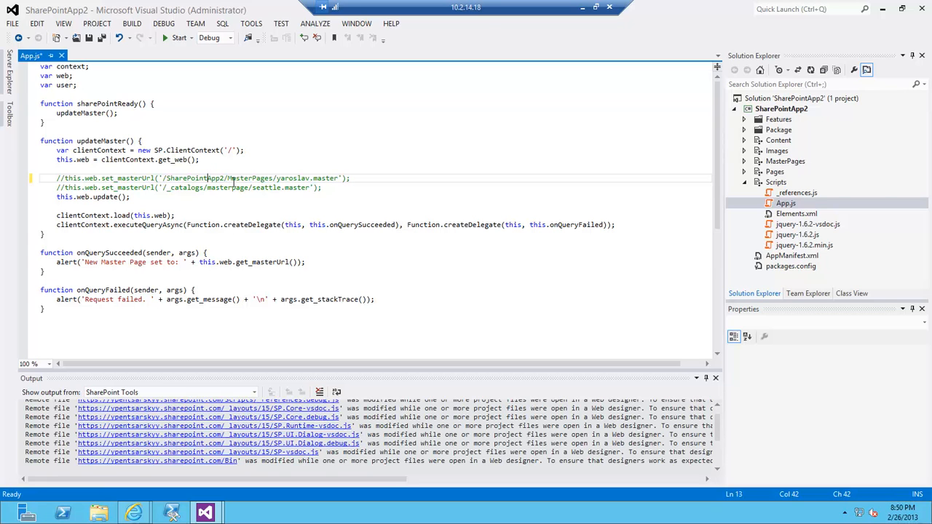
{"action": "key", "text": "ctrl+k"}
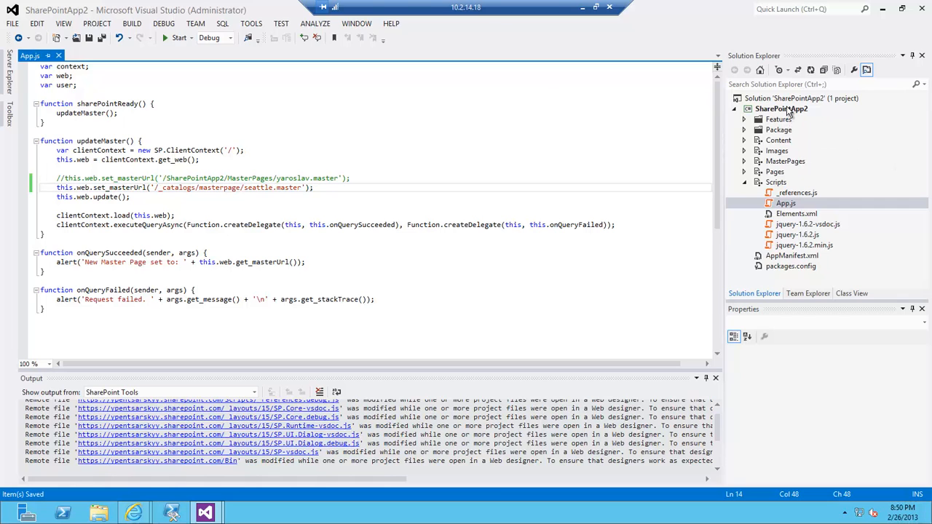
{"action": "left_click", "coordinate": [780, 107]}
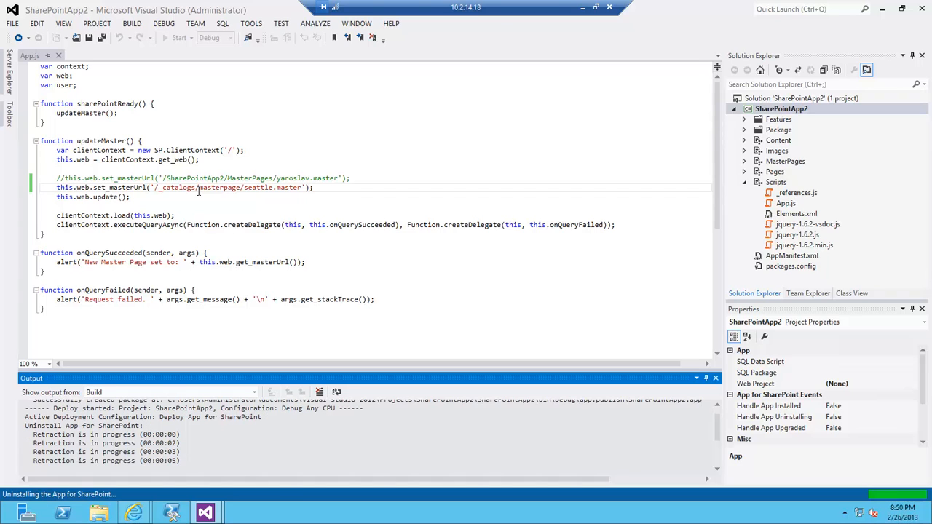
{"action": "scroll", "scroll_direction": "down", "scroll_amount": 3}
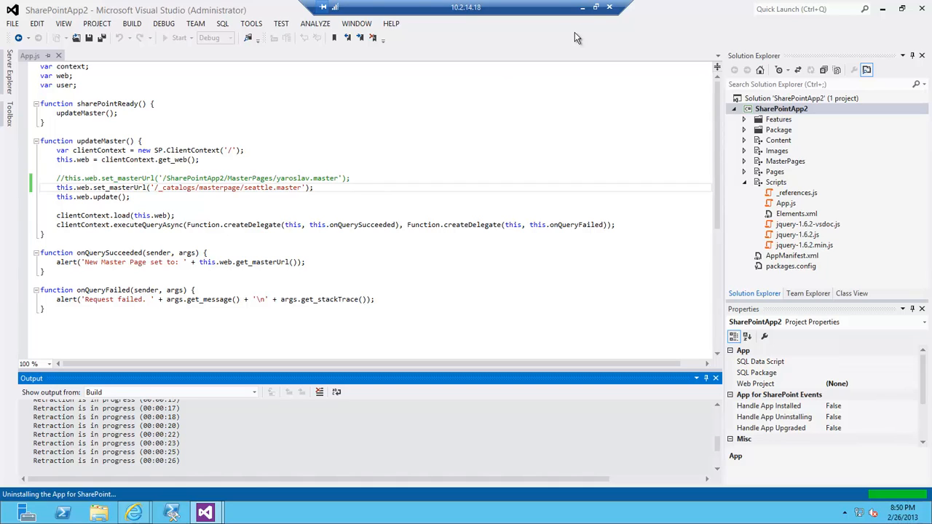
{"action": "mouse_move", "coordinate": [585, 9]}
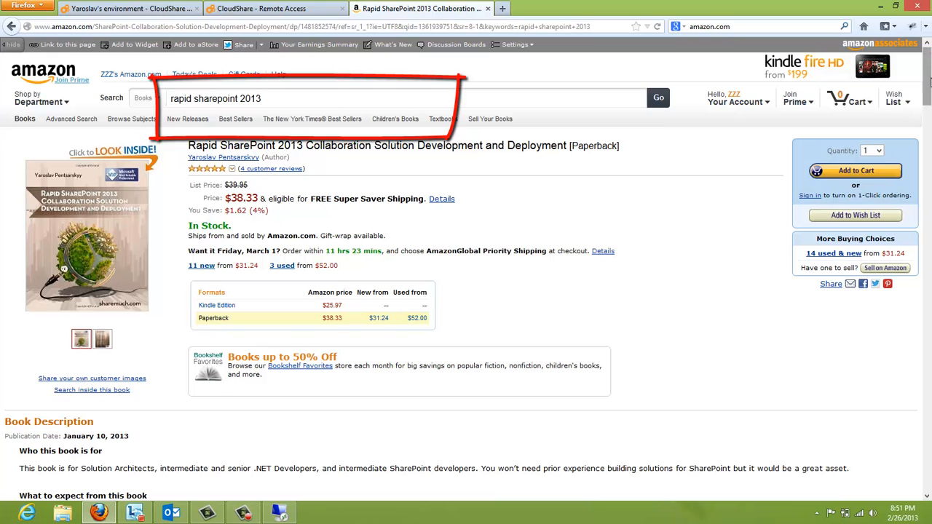
{"action": "scroll", "scroll_direction": "down", "scroll_amount": 3}
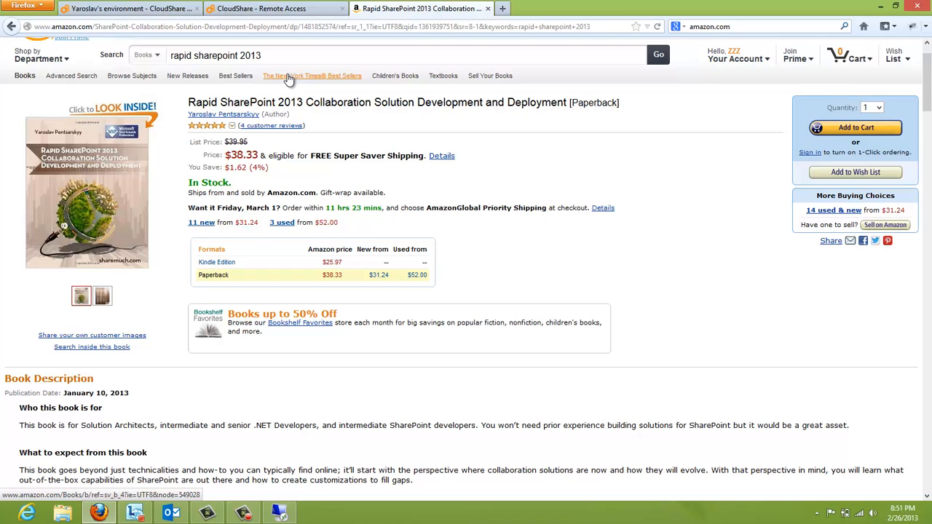
{"action": "mouse_move", "coordinate": [318, 446]}
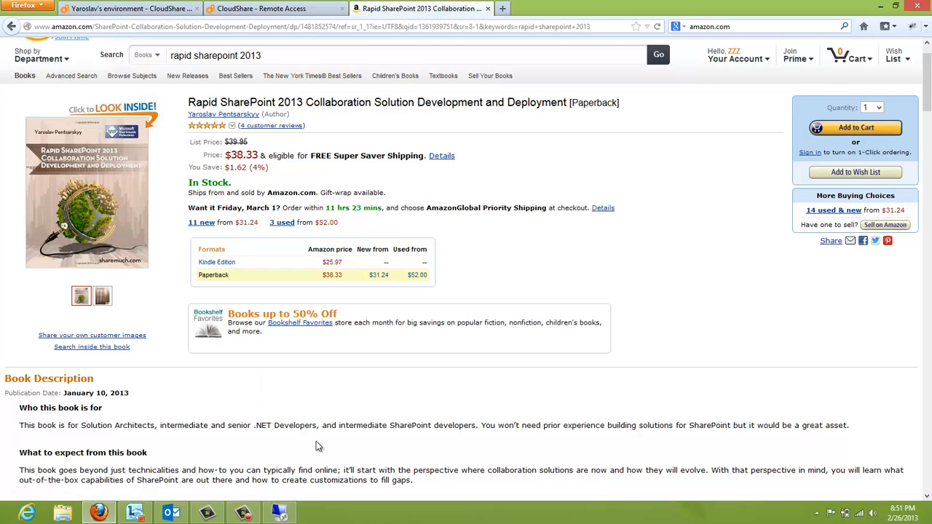
{"action": "left_click", "coordinate": [204, 513]}
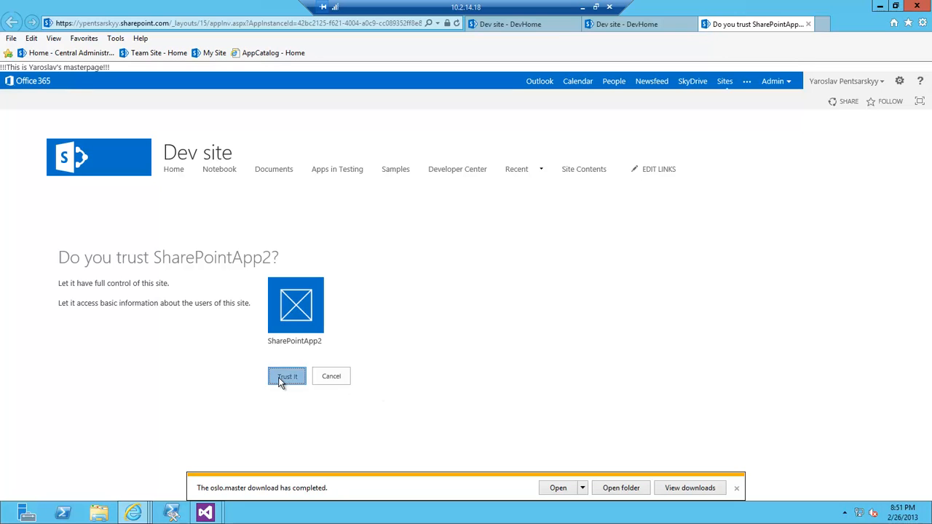
Trust SharePointApp2, dismiss the seattle.master confirmation, and return to the Dev site home
{"action": "left_click", "coordinate": [285, 376]}
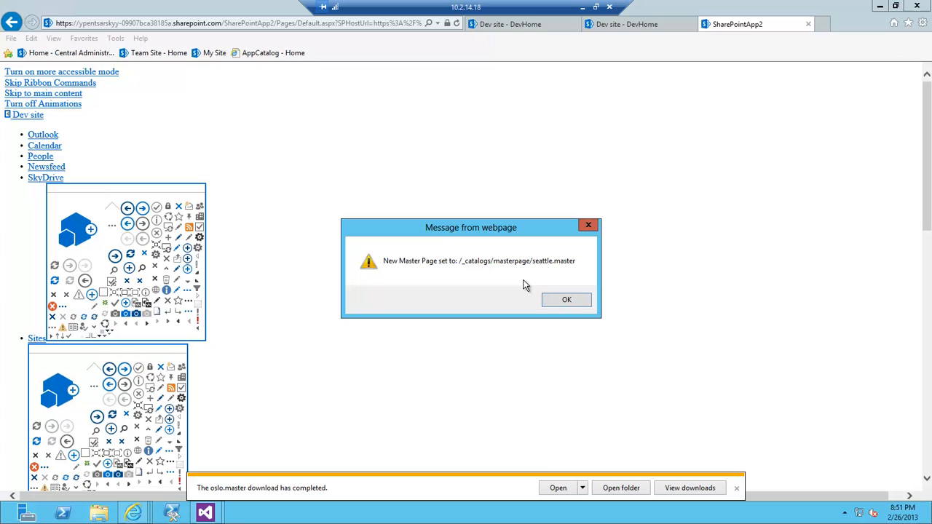
{"action": "mouse_move", "coordinate": [561, 298]}
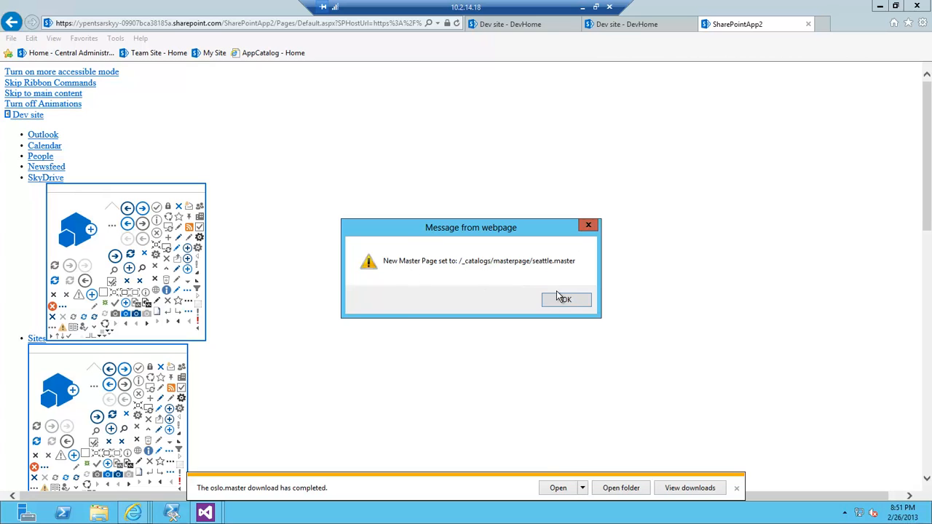
{"action": "left_click", "coordinate": [565, 300]}
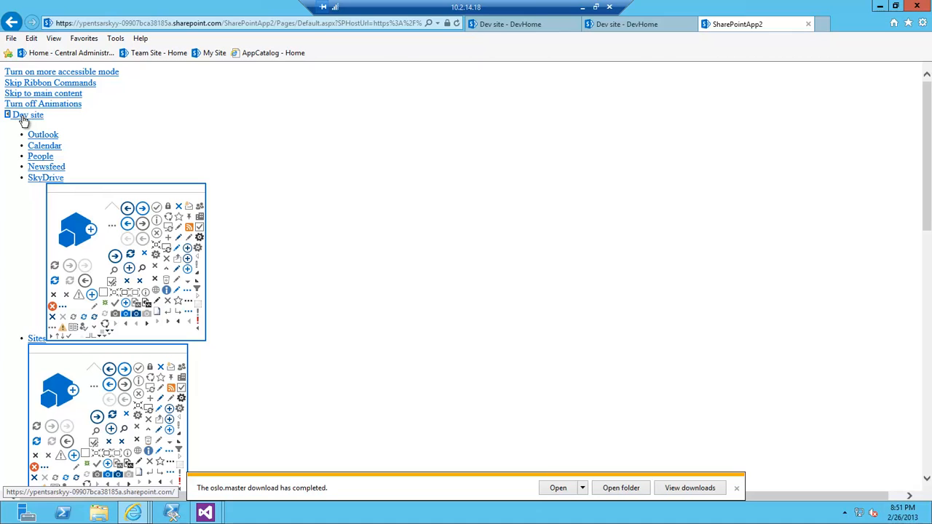
{"action": "left_click", "coordinate": [28, 114]}
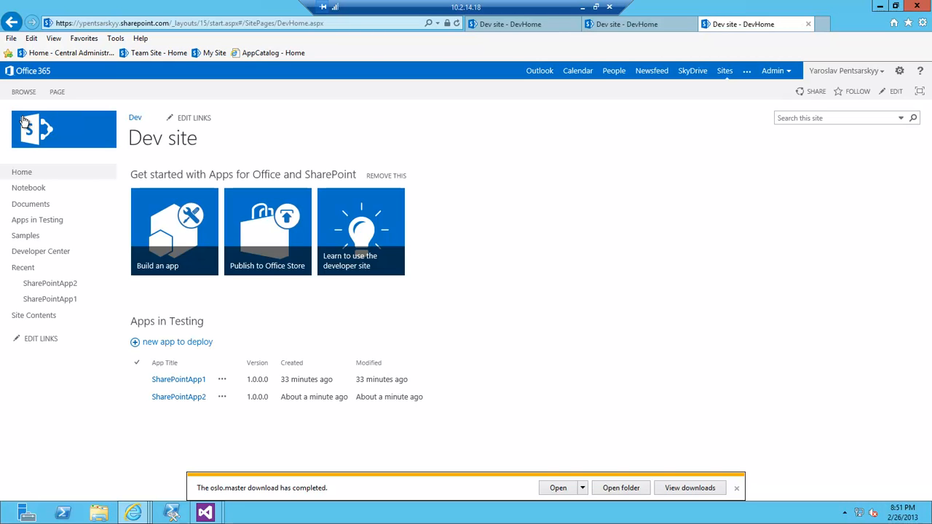
{"action": "mouse_move", "coordinate": [268, 232]}
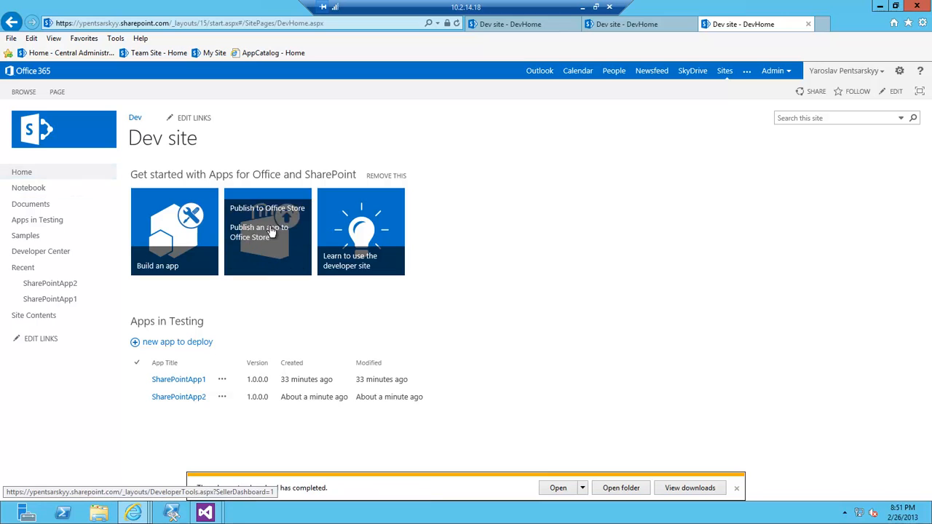
{"action": "mouse_move", "coordinate": [174, 307]}
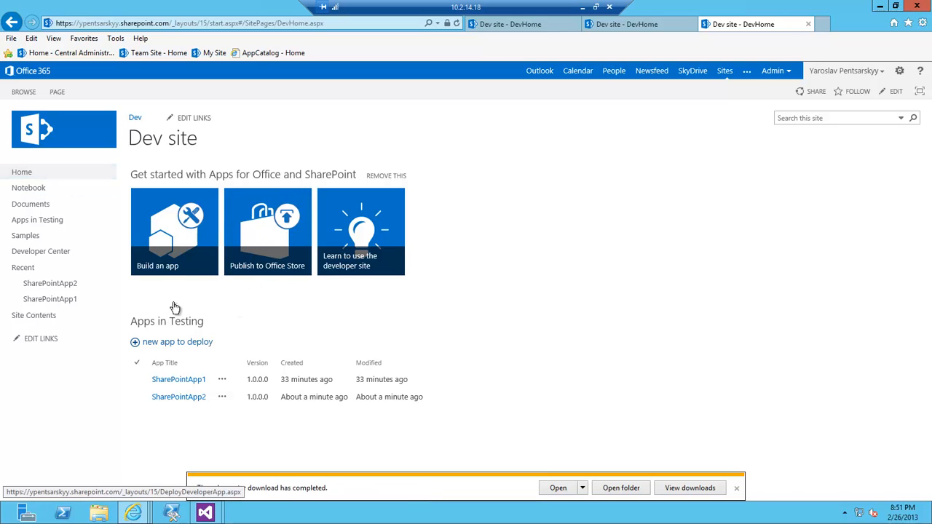
{"action": "mouse_move", "coordinate": [286, 232]}
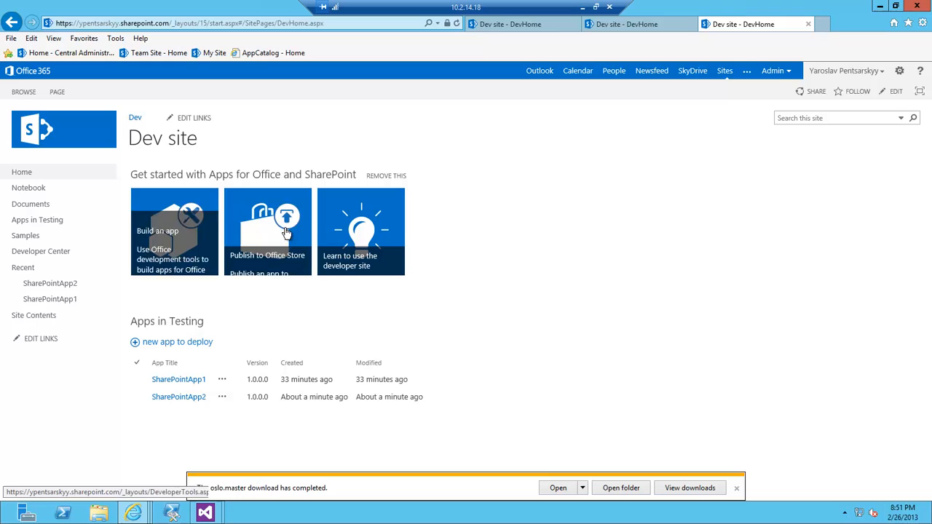
{"action": "mouse_move", "coordinate": [510, 231]}
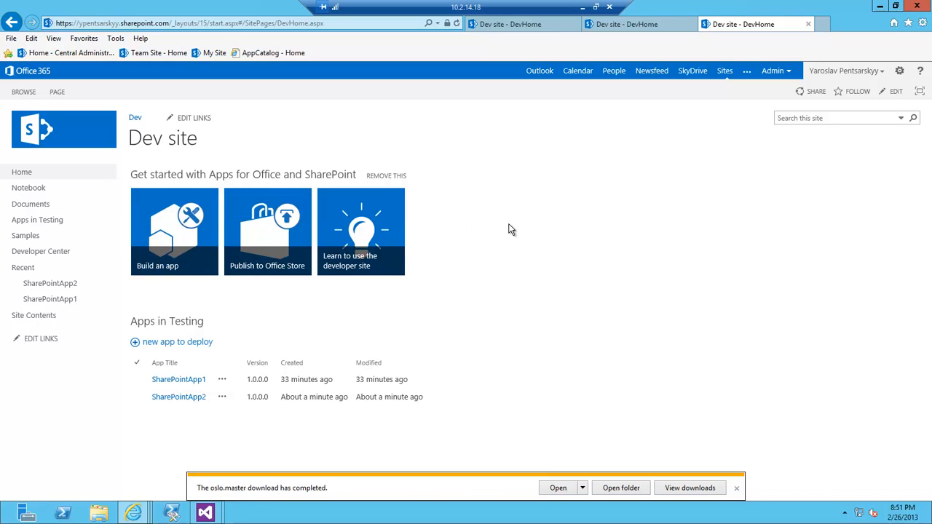